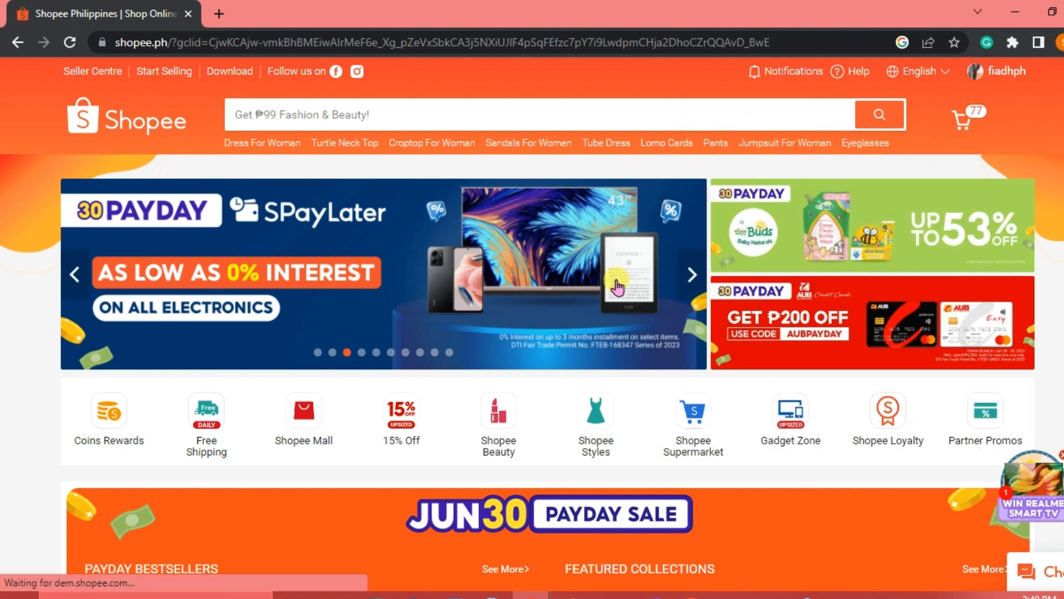
Go from the Shopee homepage to the Seller Centre in a new tab
{"action": "scroll", "scroll_direction": "down", "scroll_amount": 3}
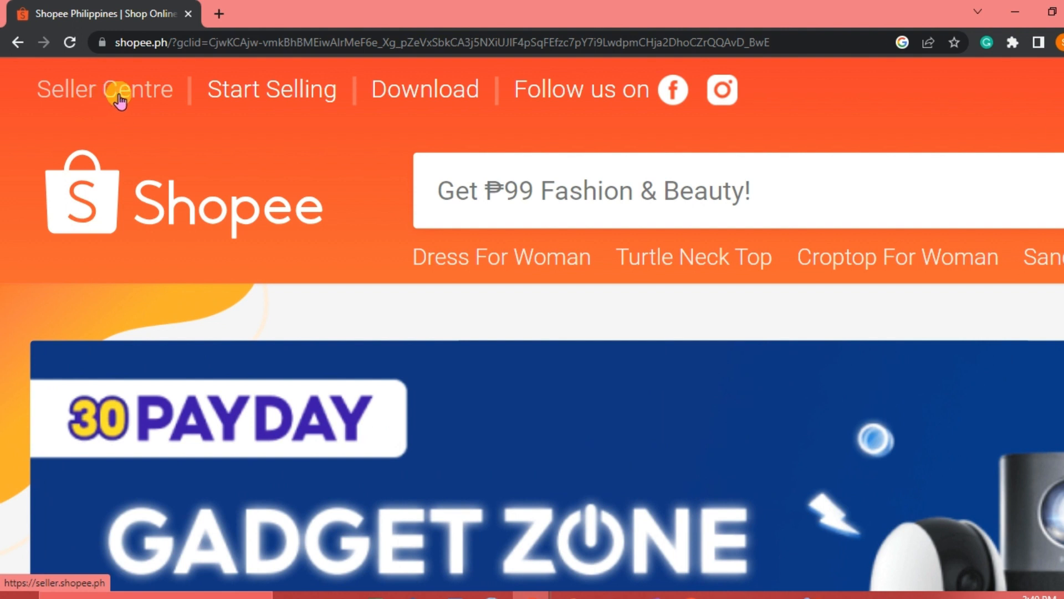
{"action": "left_click", "coordinate": [104, 88]}
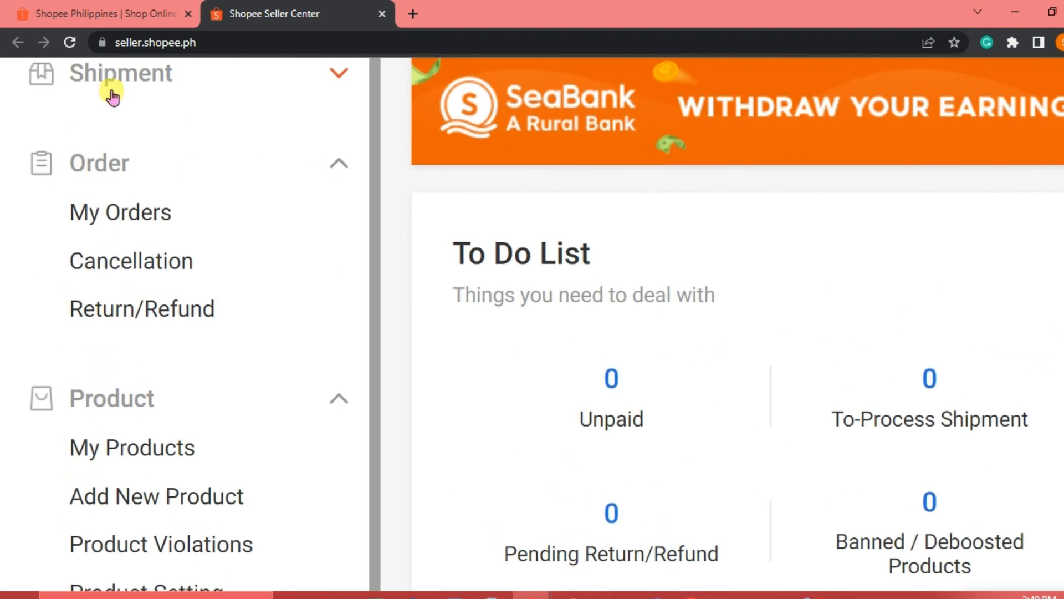
{"action": "scroll", "scroll_direction": "down", "scroll_amount": 3}
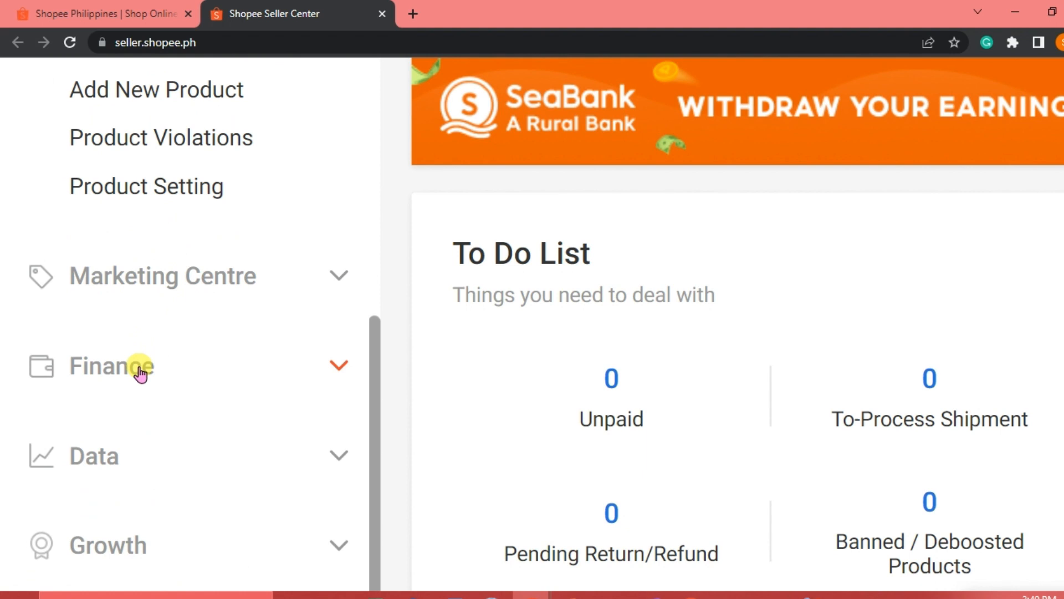
{"action": "scroll", "scroll_direction": "down", "scroll_amount": 3}
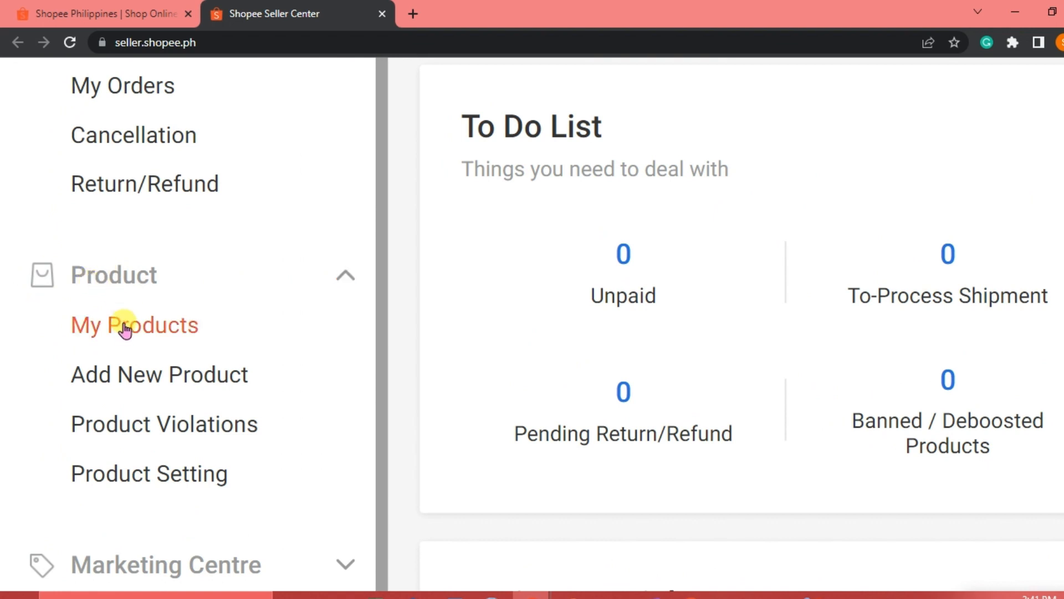
{"action": "mouse_move", "coordinate": [158, 374]}
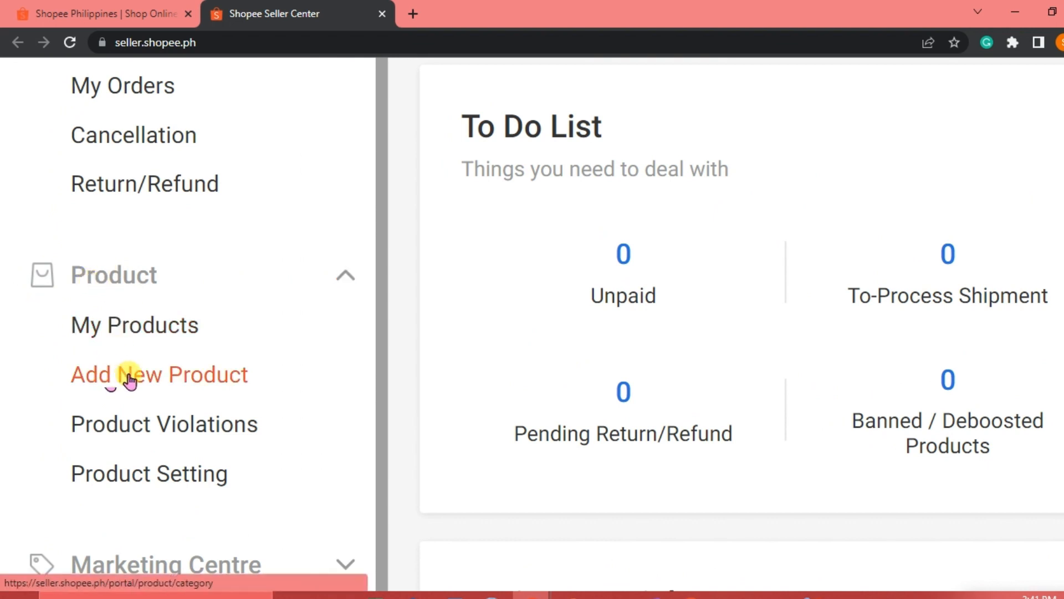
Start a new product listing via Product > Add New Product and view Basic information
{"action": "left_click", "coordinate": [159, 374]}
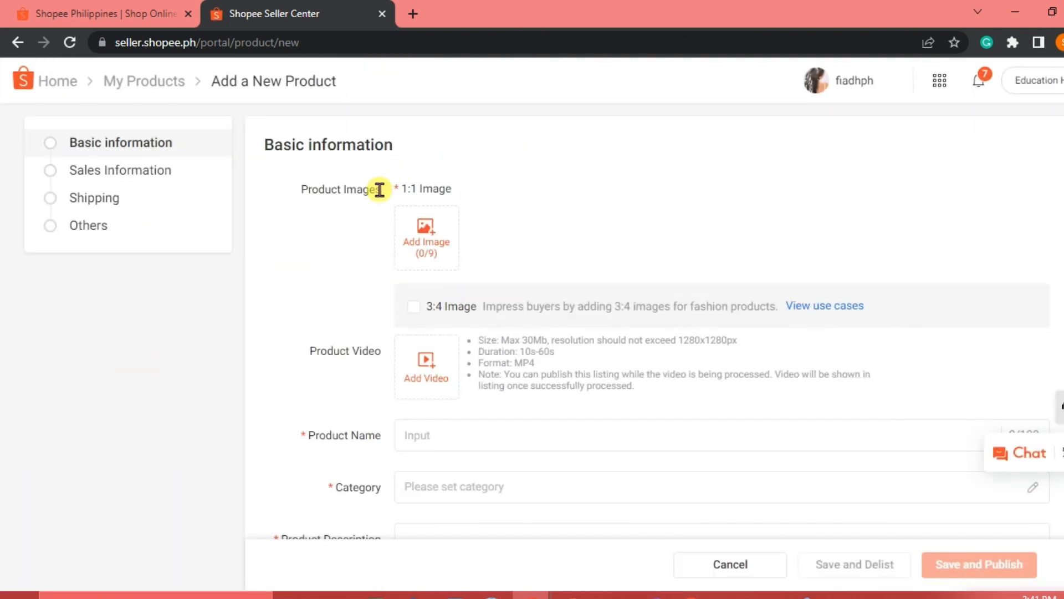
{"action": "mouse_move", "coordinate": [560, 306]}
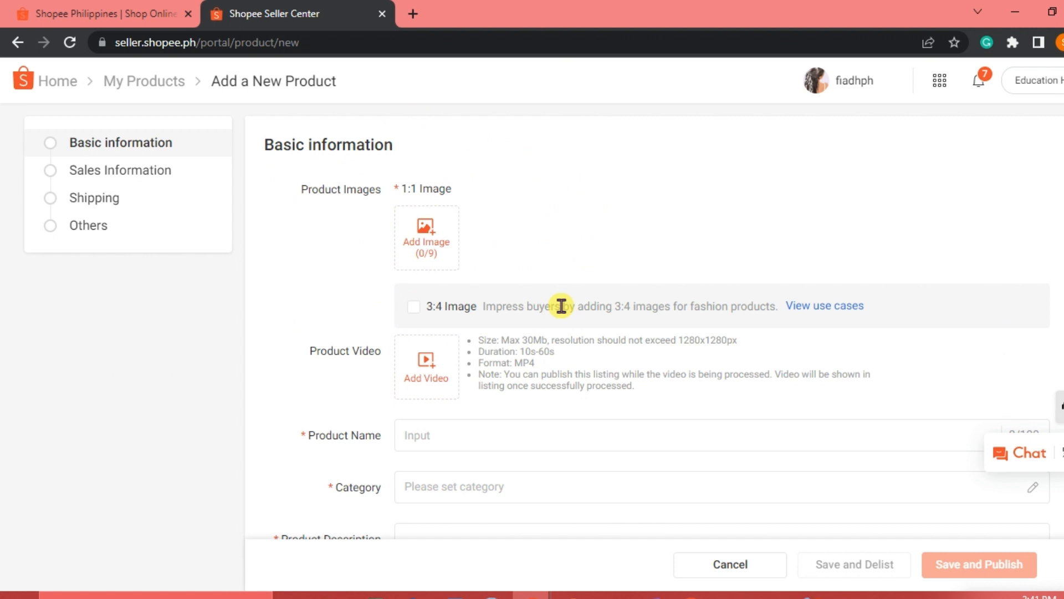
{"action": "scroll", "scroll_direction": "down", "scroll_amount": 3}
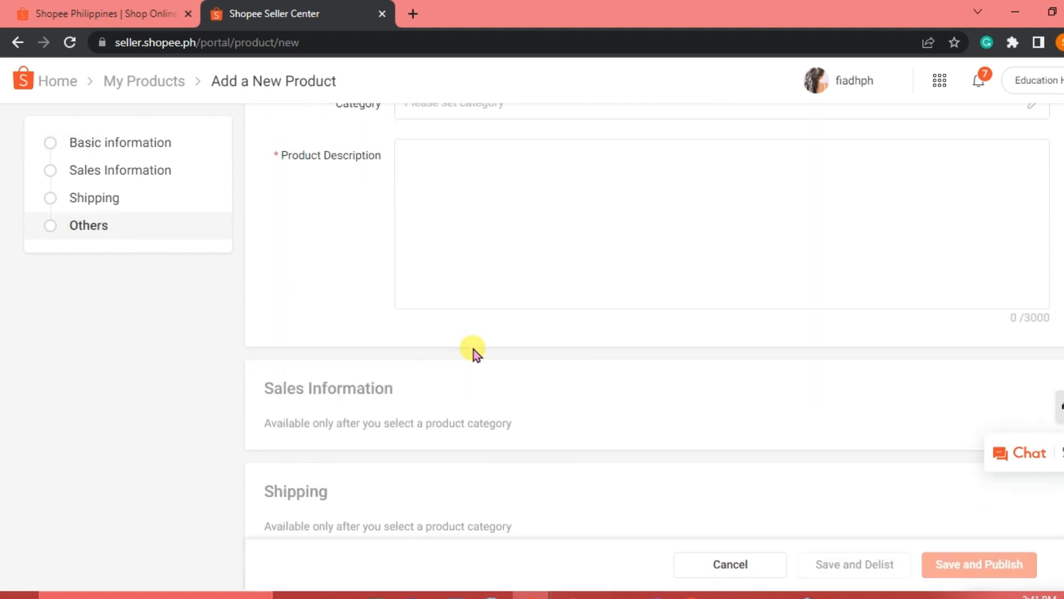
{"action": "scroll", "scroll_direction": "up", "scroll_amount": 3}
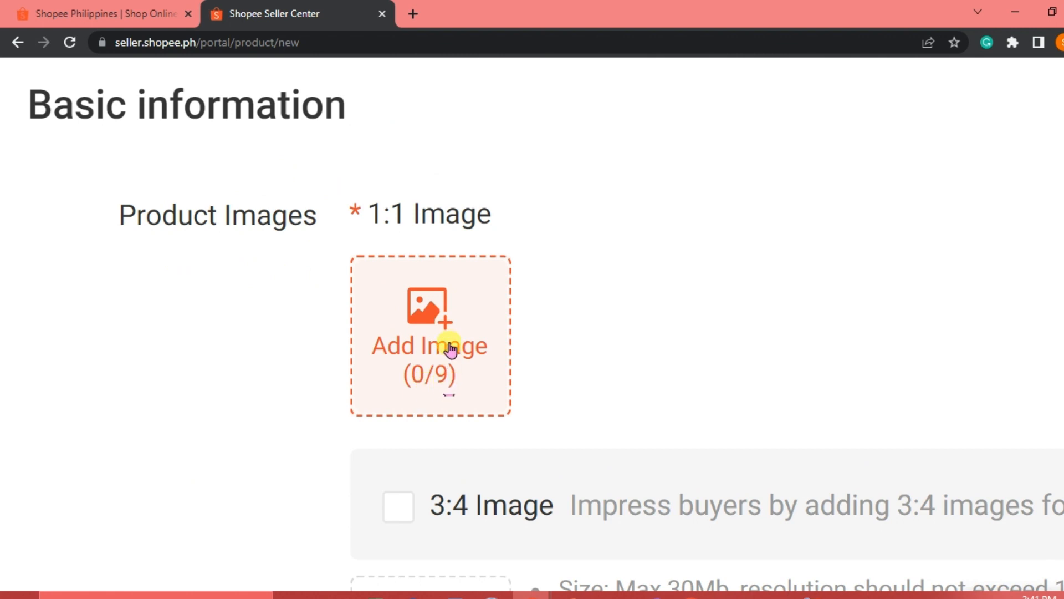
{"action": "mouse_move", "coordinate": [429, 319]}
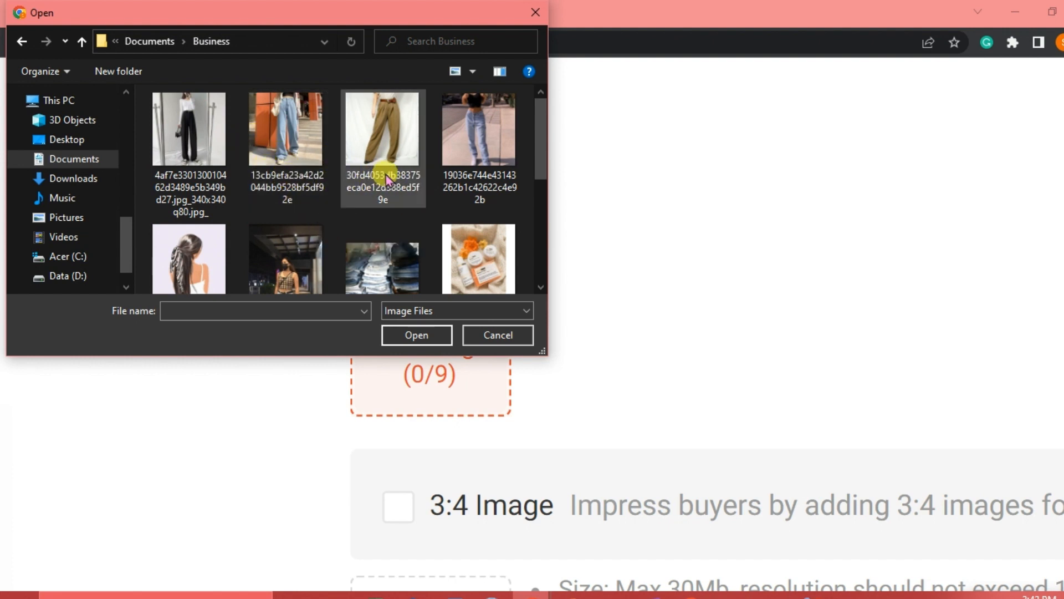
{"action": "mouse_move", "coordinate": [333, 119]}
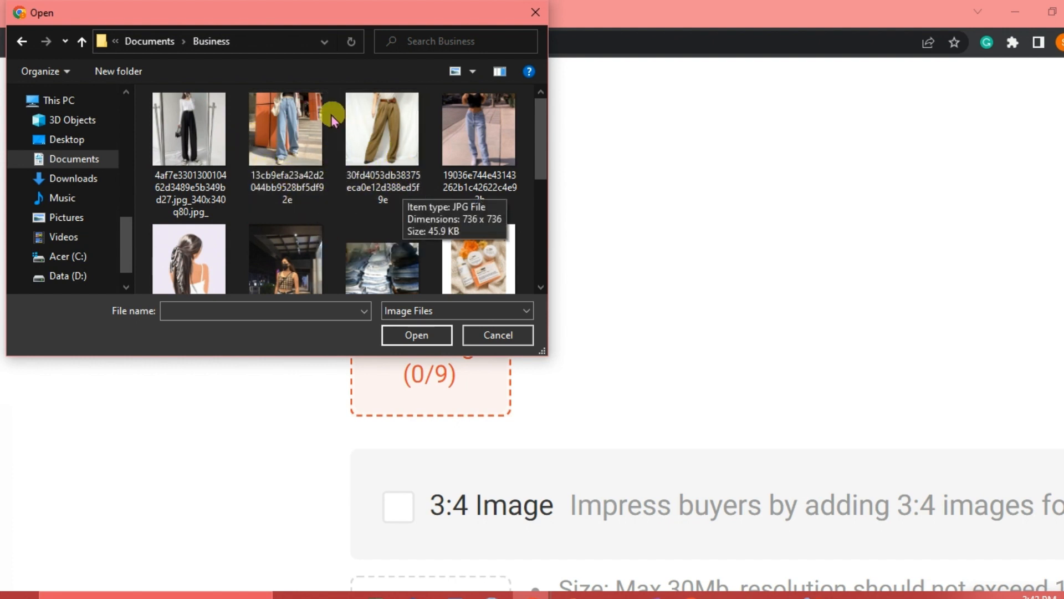
Upload the light-wash jeans photo as the cover; the black trousers photo is rejected as invalid format
{"action": "left_click", "coordinate": [286, 129]}
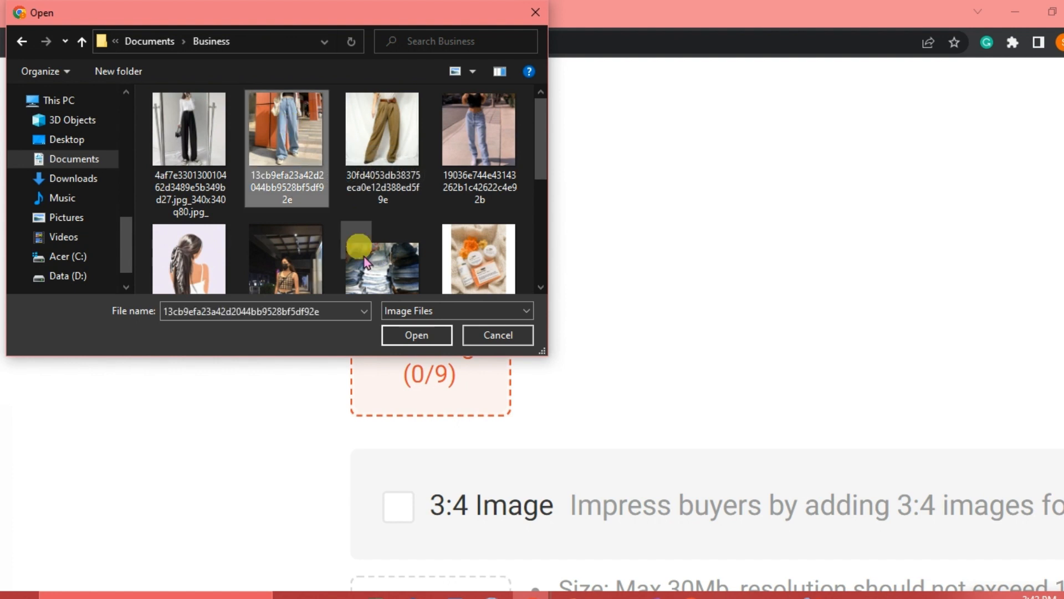
{"action": "left_click", "coordinate": [415, 334]}
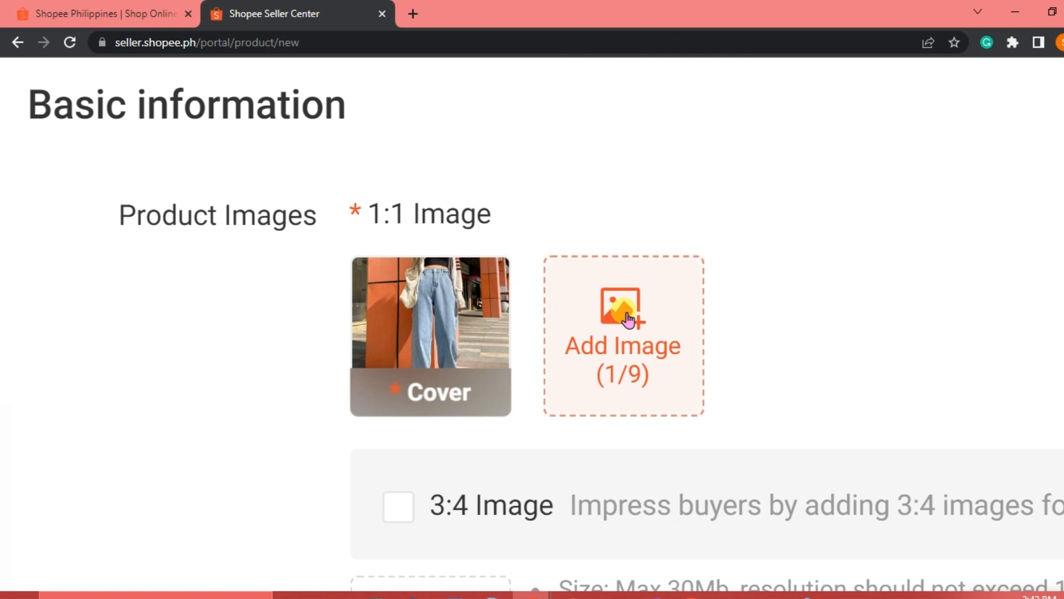
{"action": "left_click", "coordinate": [622, 319]}
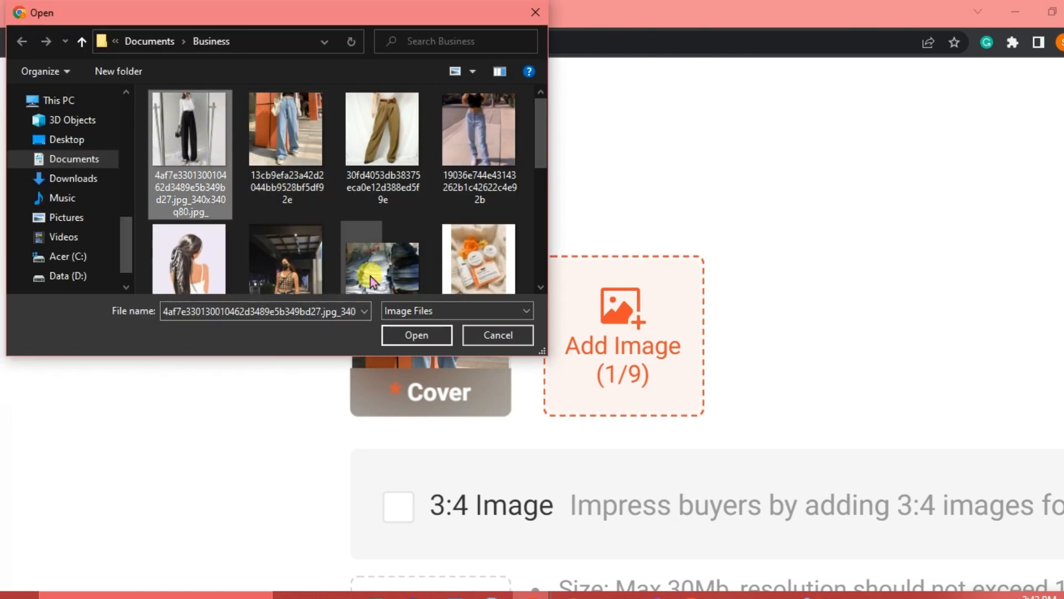
{"action": "left_click", "coordinate": [416, 335]}
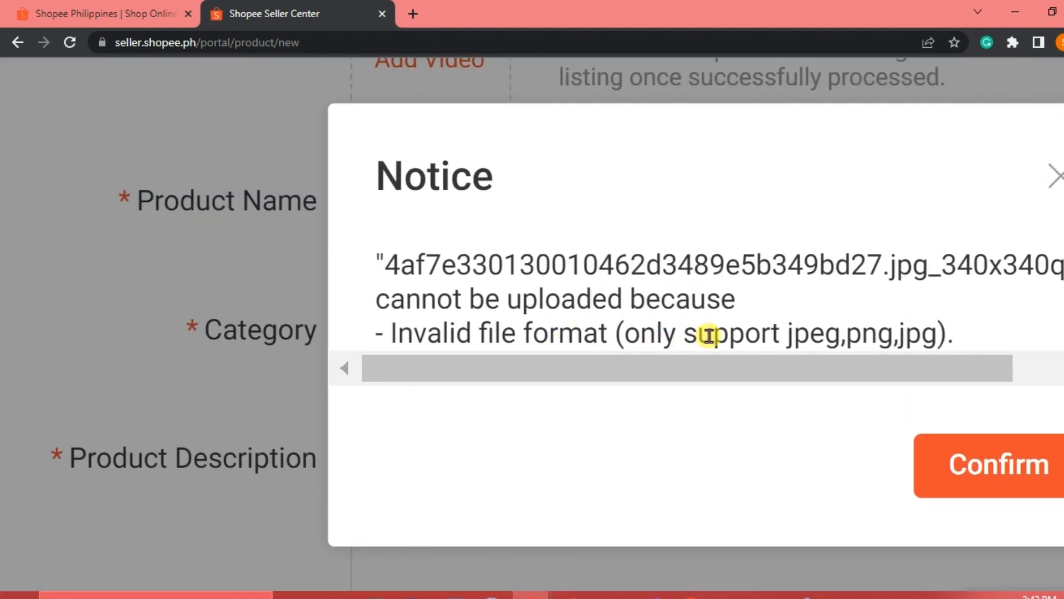
{"action": "left_click", "coordinate": [995, 465]}
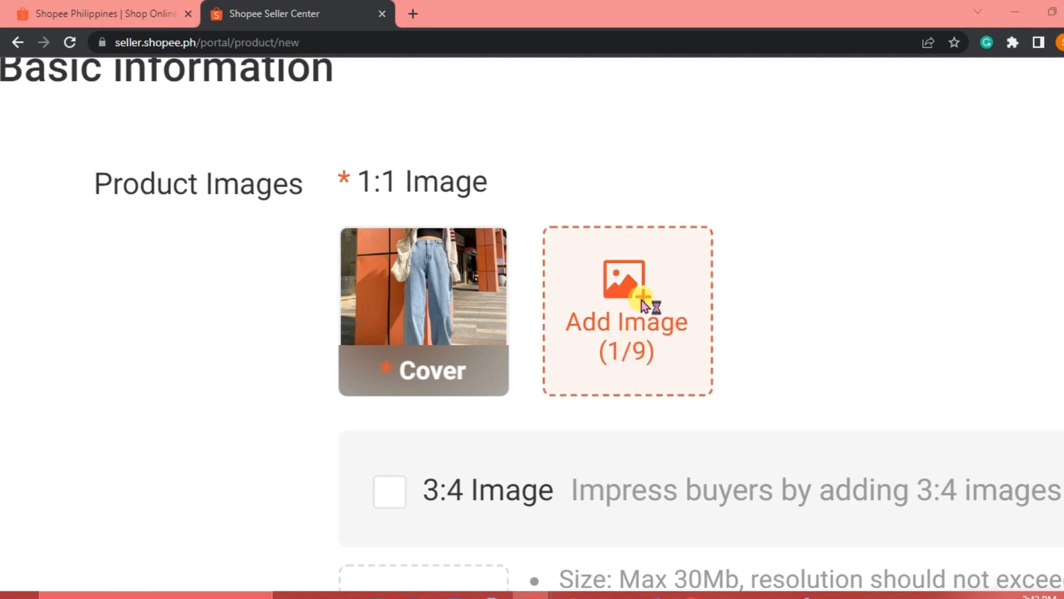
Add the brown trousers photo and the second jeans photo as further product images
{"action": "left_click", "coordinate": [624, 310]}
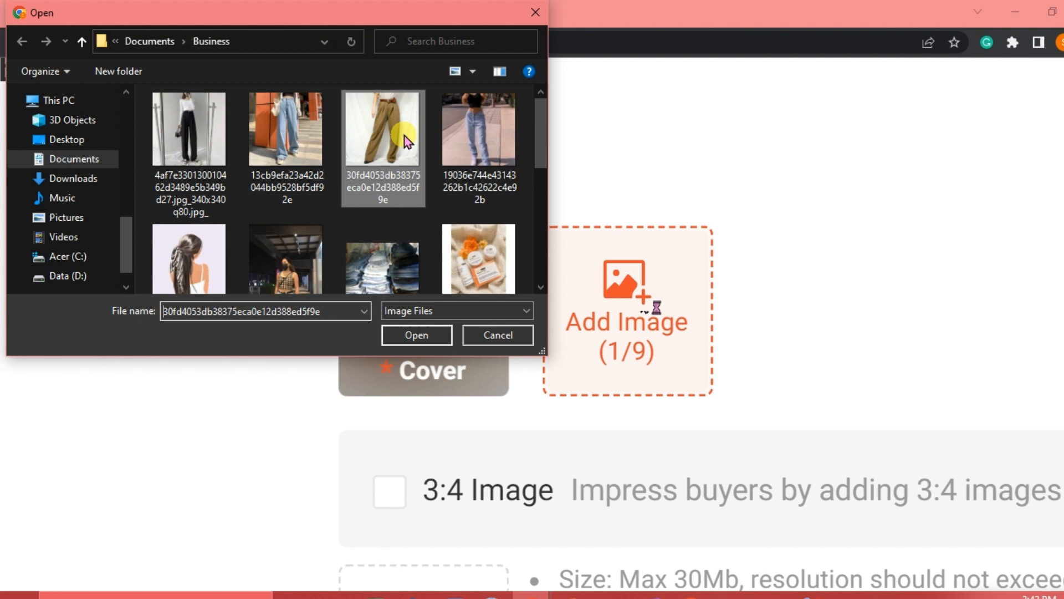
{"action": "left_click", "coordinate": [416, 335]}
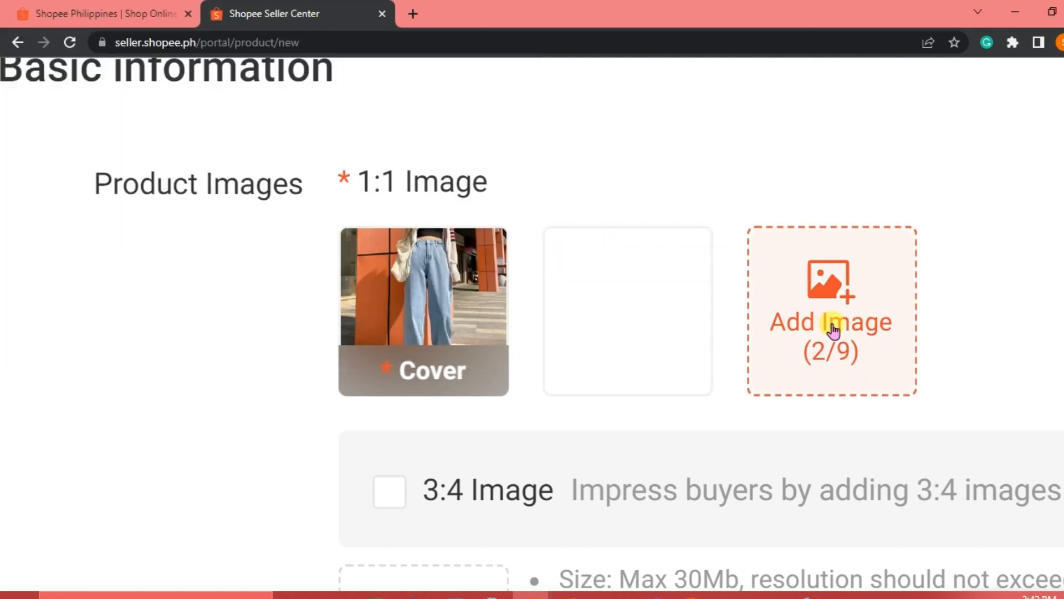
{"action": "left_click", "coordinate": [830, 333]}
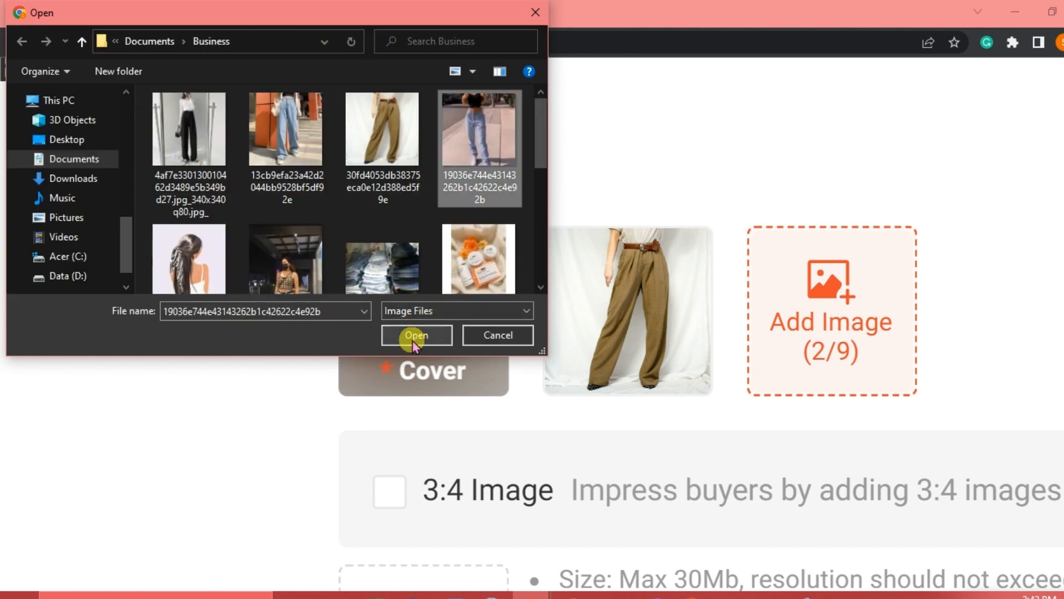
{"action": "left_click", "coordinate": [416, 335]}
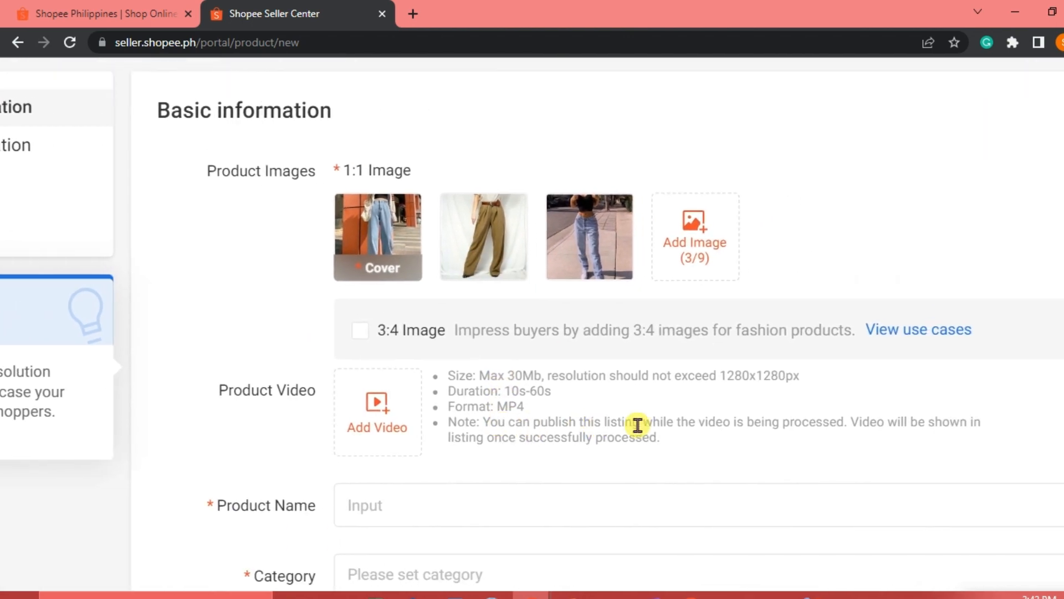
Review the three uploaded product images and the product video section
{"action": "scroll", "scroll_direction": "down", "scroll_amount": 3}
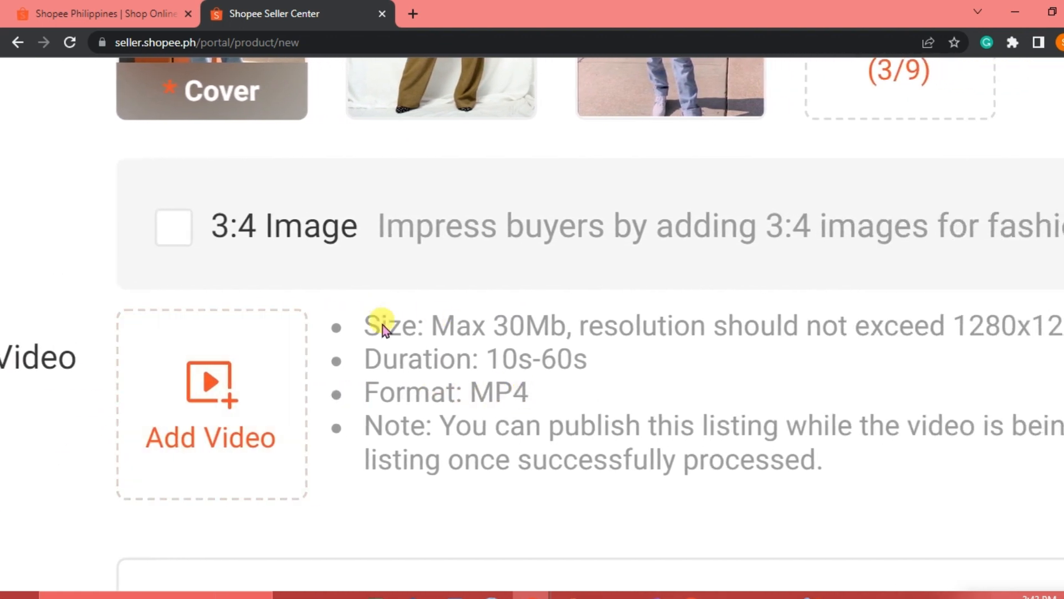
{"action": "mouse_move", "coordinate": [465, 343]}
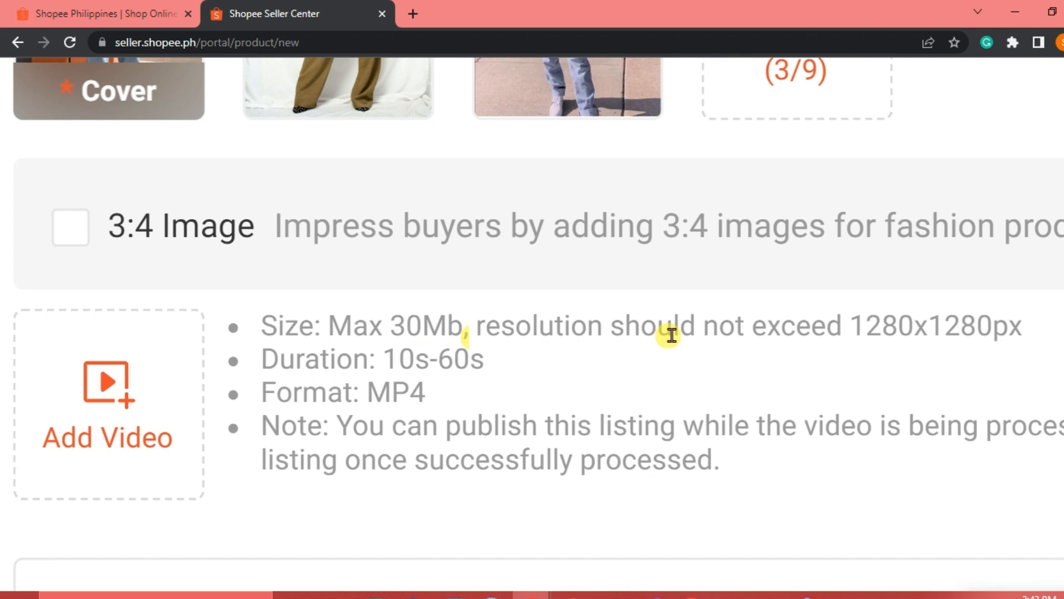
{"action": "mouse_move", "coordinate": [882, 331]}
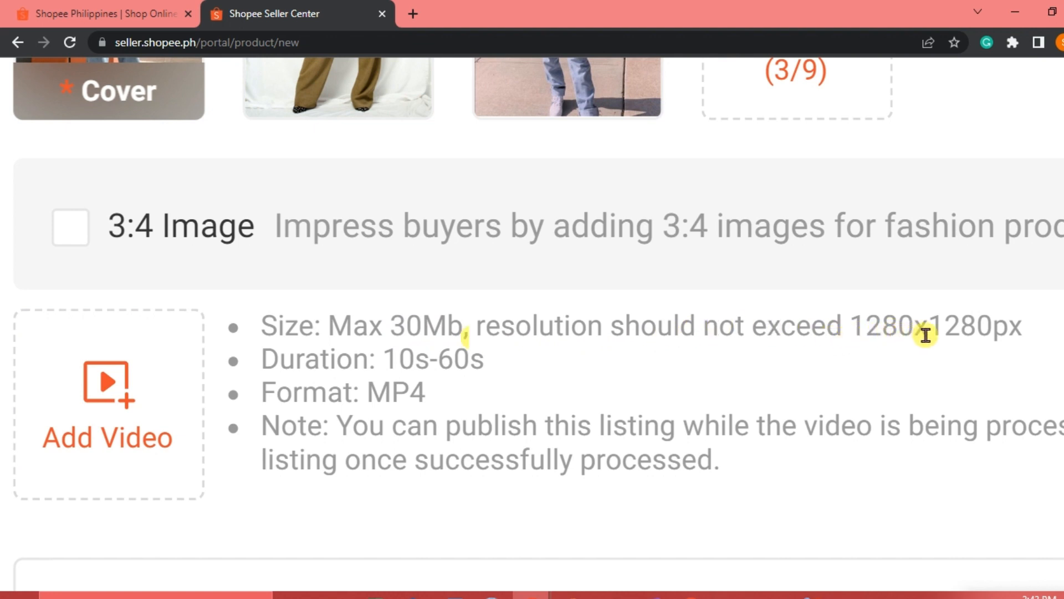
{"action": "mouse_move", "coordinate": [328, 358]}
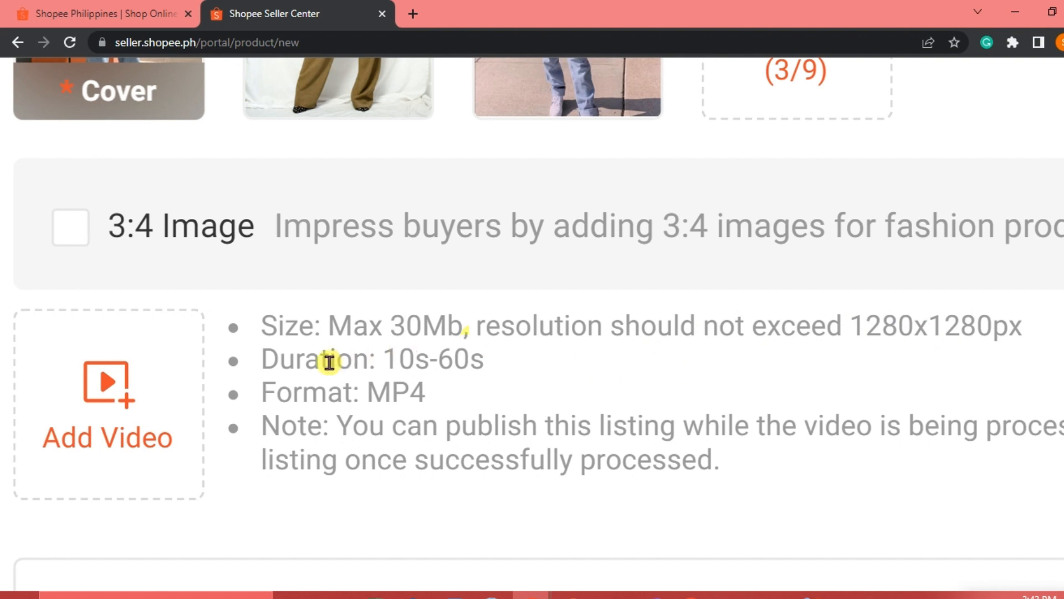
{"action": "mouse_move", "coordinate": [419, 361]}
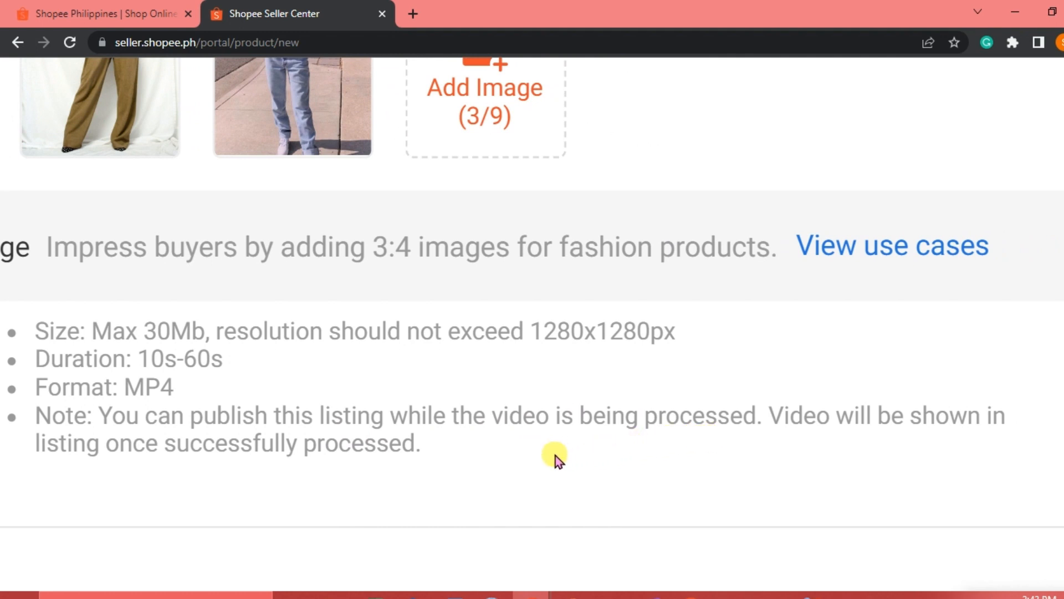
{"action": "mouse_move", "coordinate": [554, 458]}
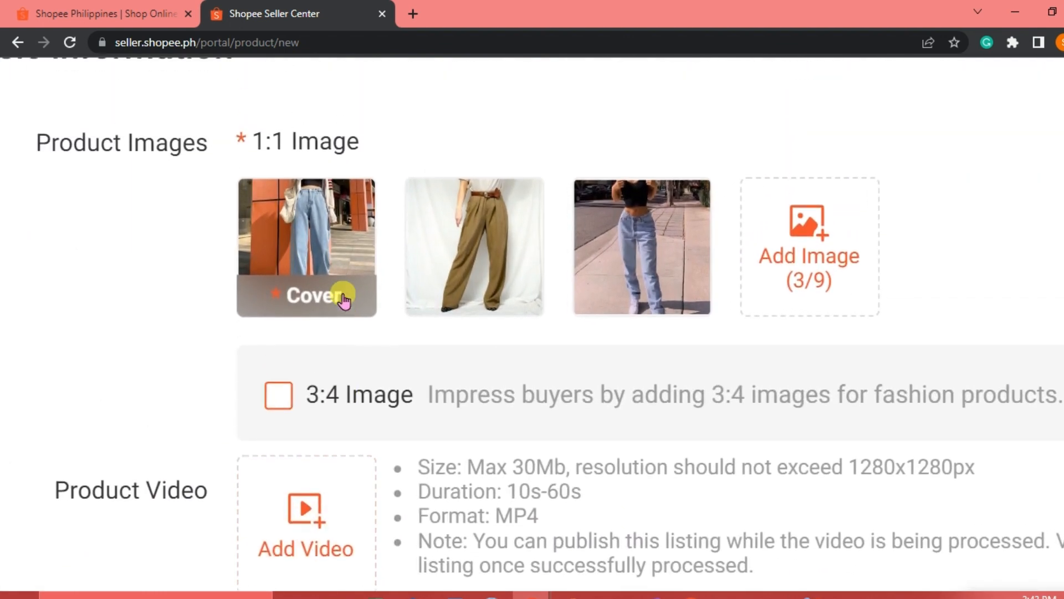
{"action": "mouse_move", "coordinate": [233, 400]}
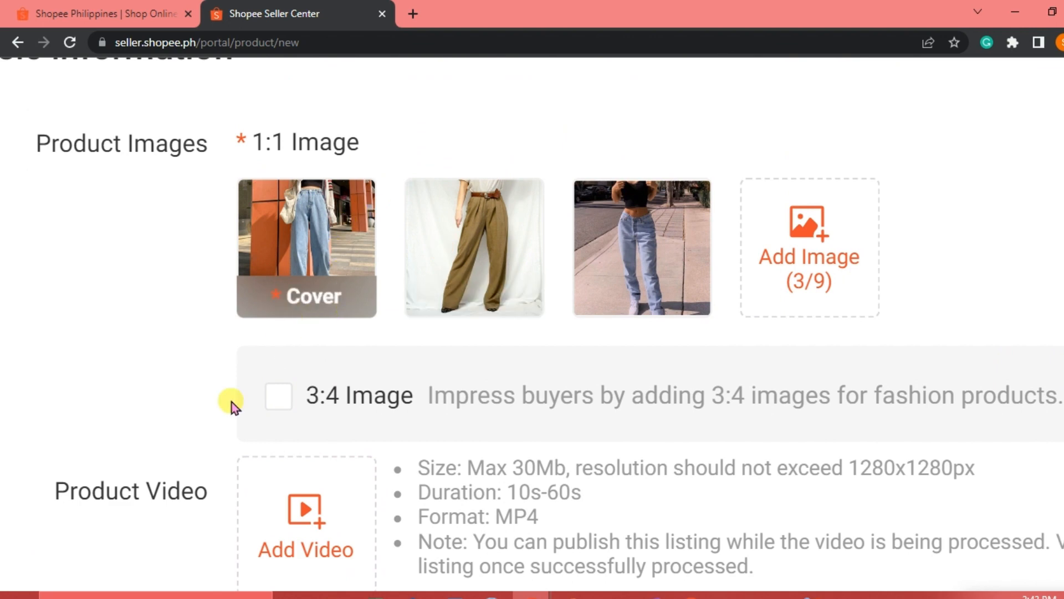
Enter the product name "Baggy Jeans Pre-Loved"
{"action": "scroll", "scroll_direction": "down", "scroll_amount": 3}
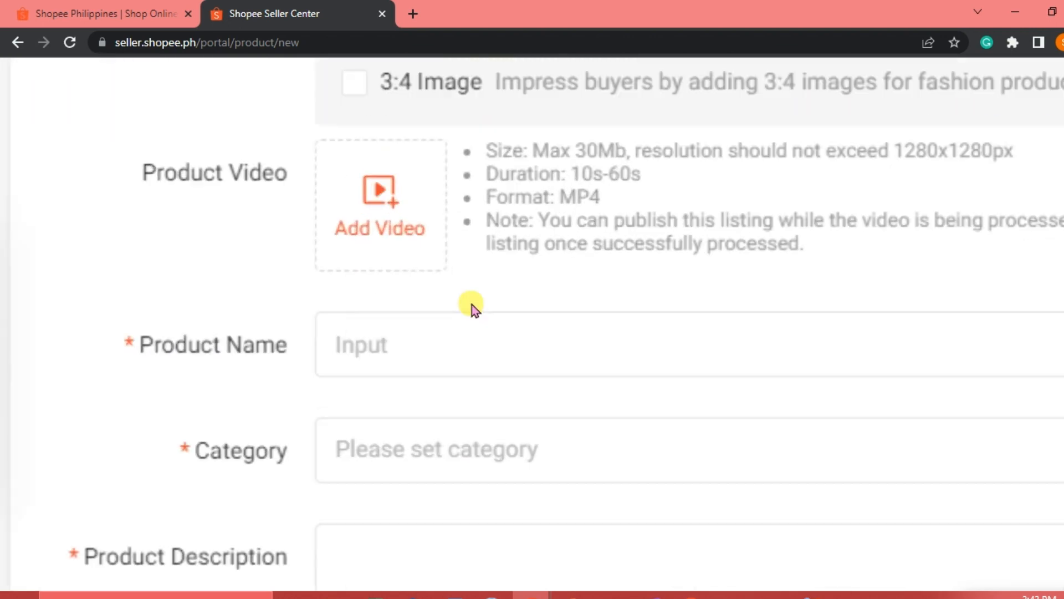
{"action": "type", "text": "Baggy Jeans Pre-Loved"}
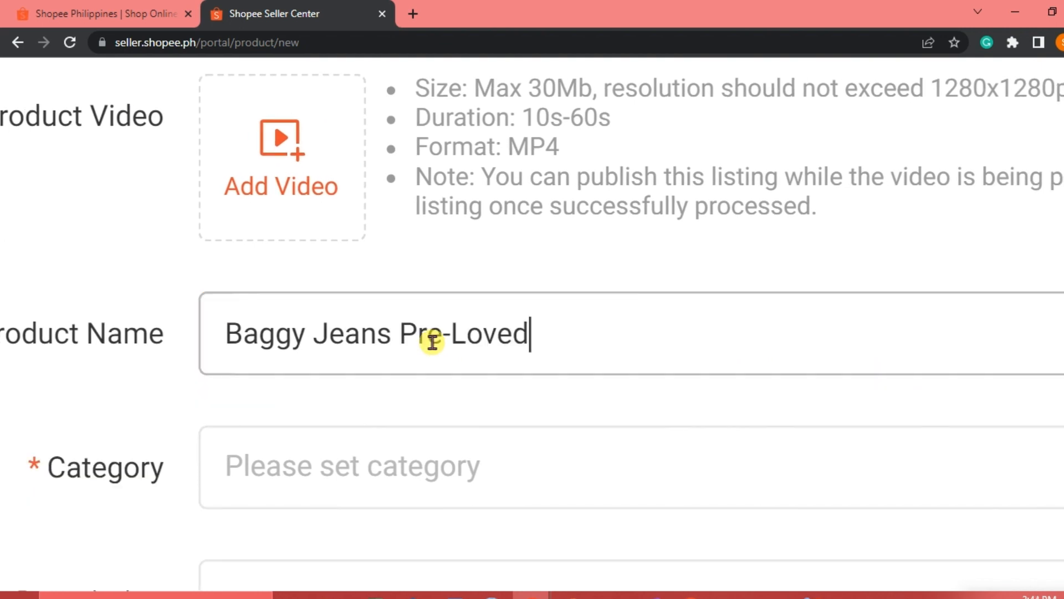
{"action": "scroll", "scroll_direction": "down", "scroll_amount": 3}
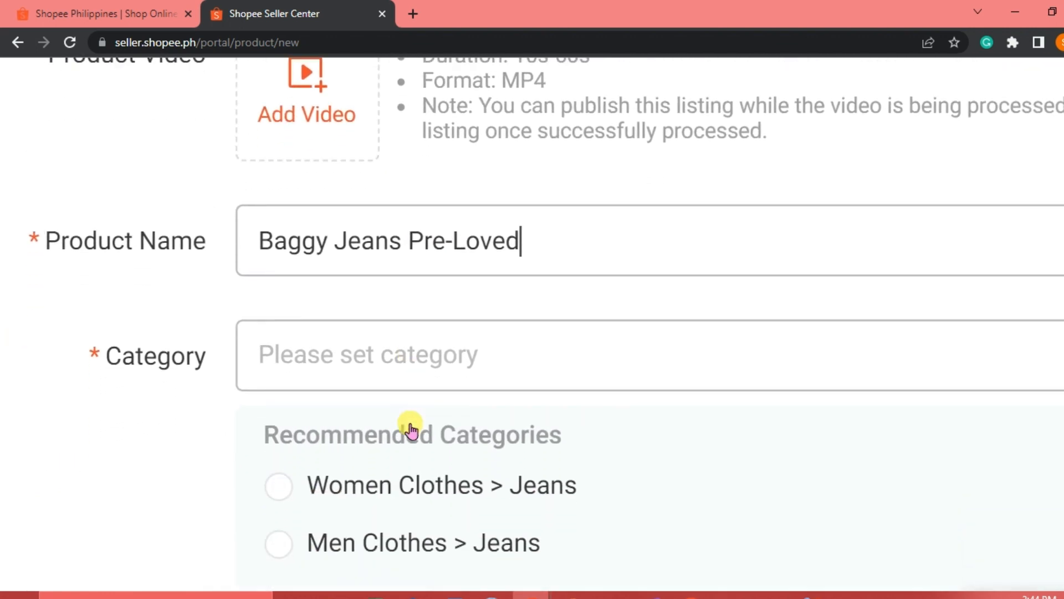
Choose the recommended category Women Clothes > Jeans
{"action": "scroll", "scroll_direction": "down", "scroll_amount": 3}
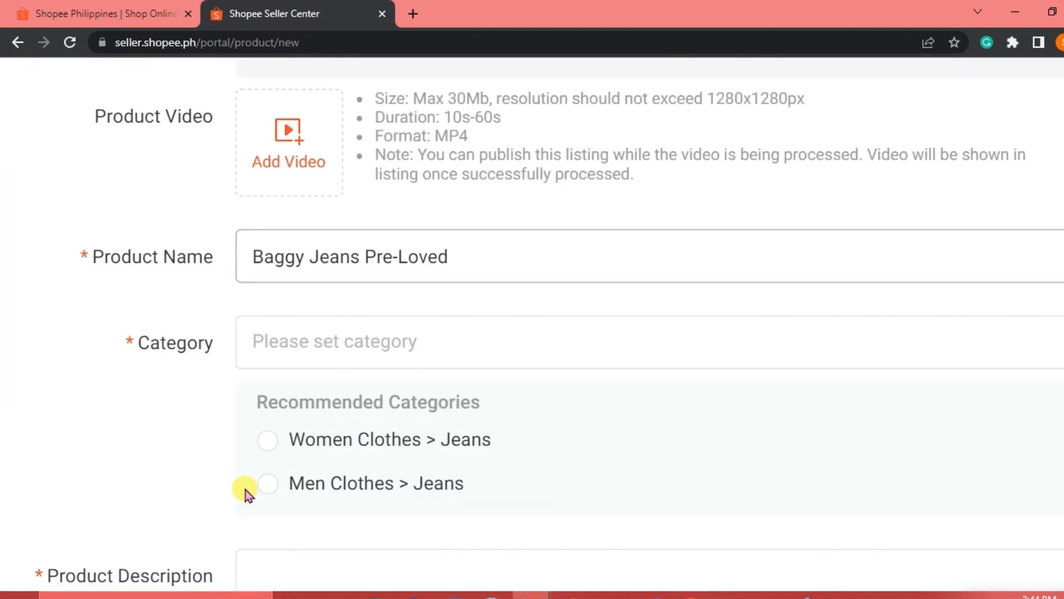
{"action": "left_click", "coordinate": [267, 440]}
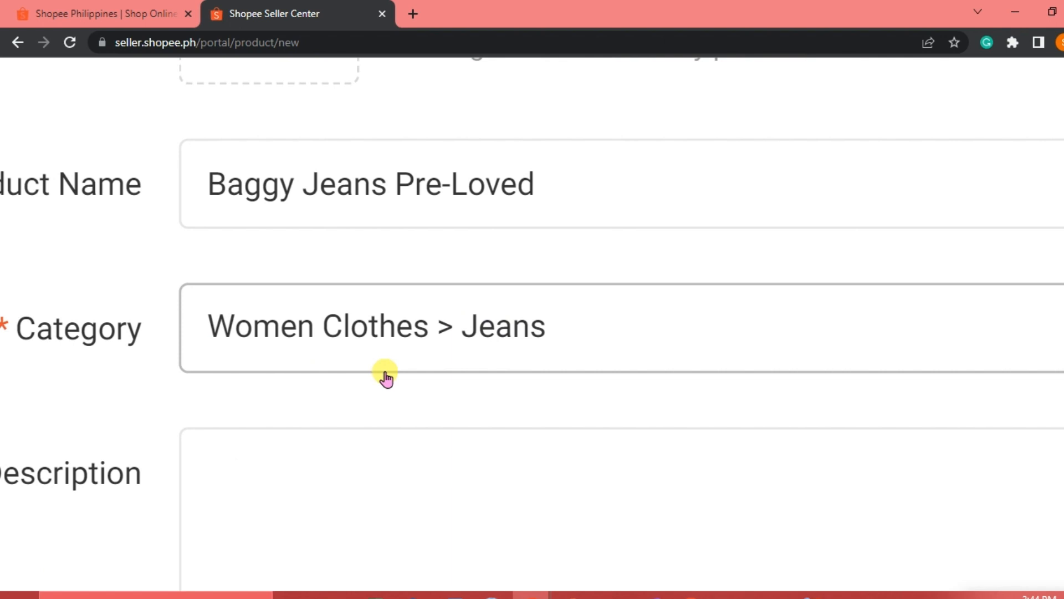
{"action": "scroll", "scroll_direction": "down", "scroll_amount": 3}
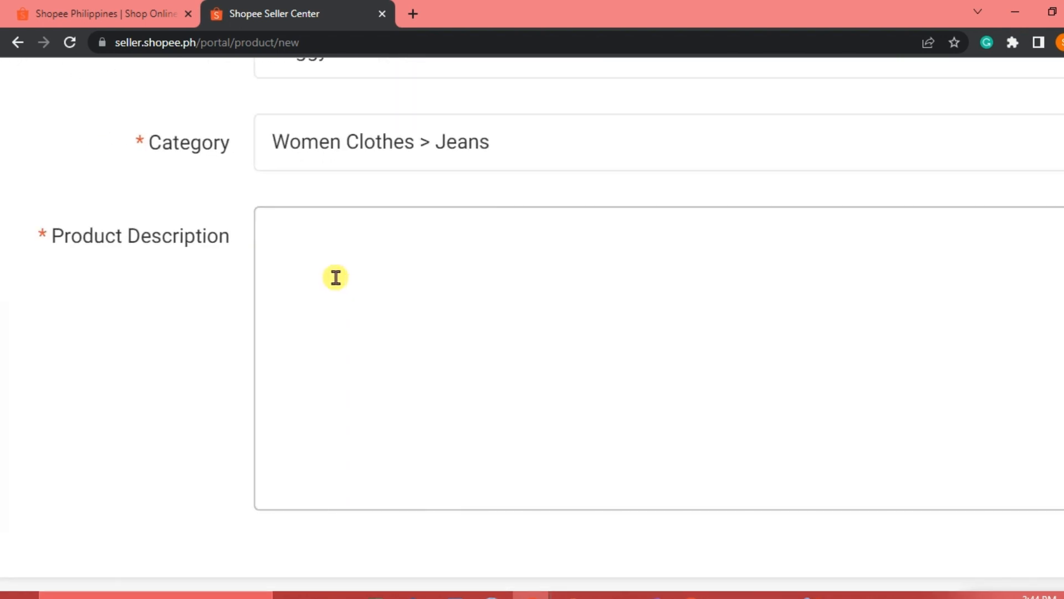
Fill the Product Description with the three-paragraph text about baggy jeans
{"action": "left_click", "coordinate": [606, 13]}
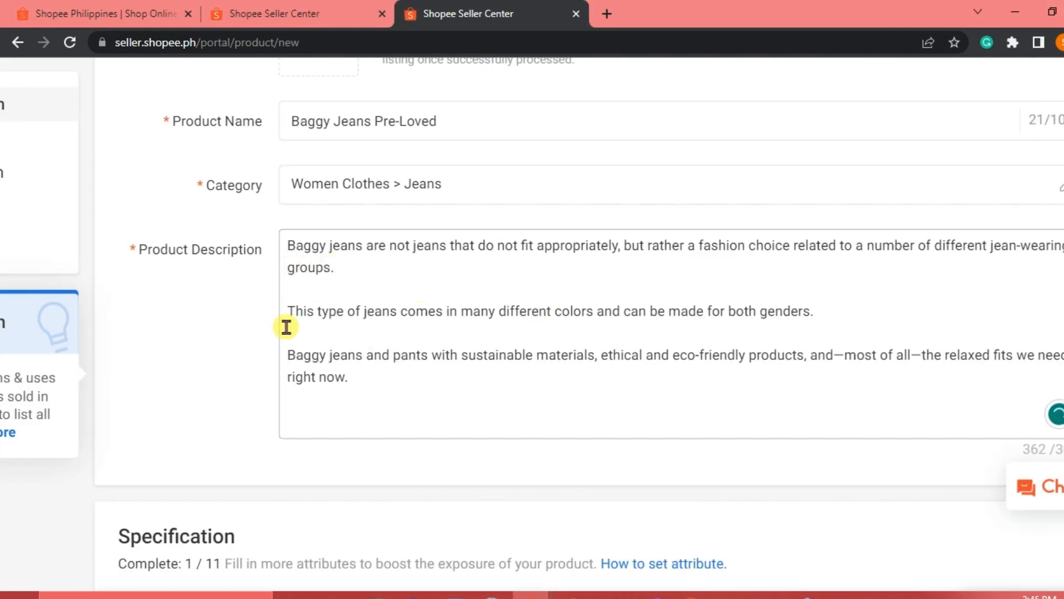
{"action": "scroll", "scroll_direction": "down", "scroll_amount": 3}
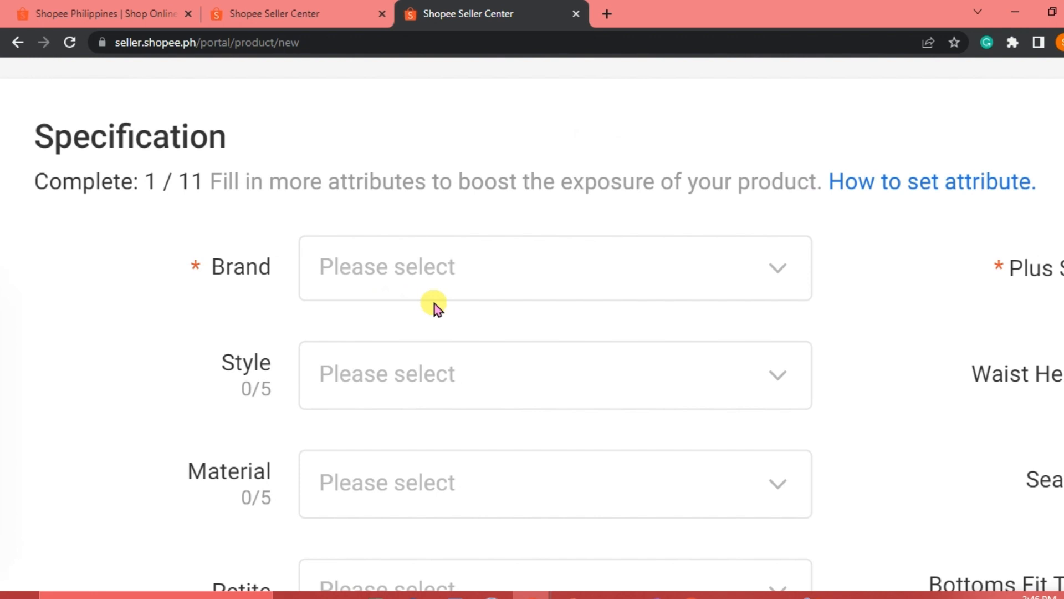
{"action": "mouse_move", "coordinate": [476, 228]}
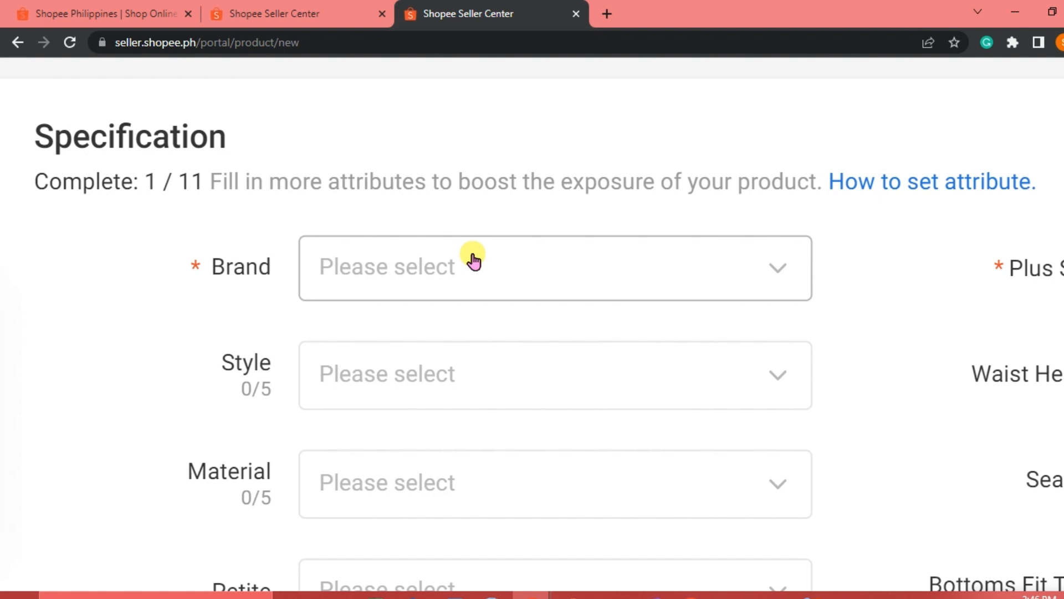
{"action": "mouse_move", "coordinate": [391, 283]}
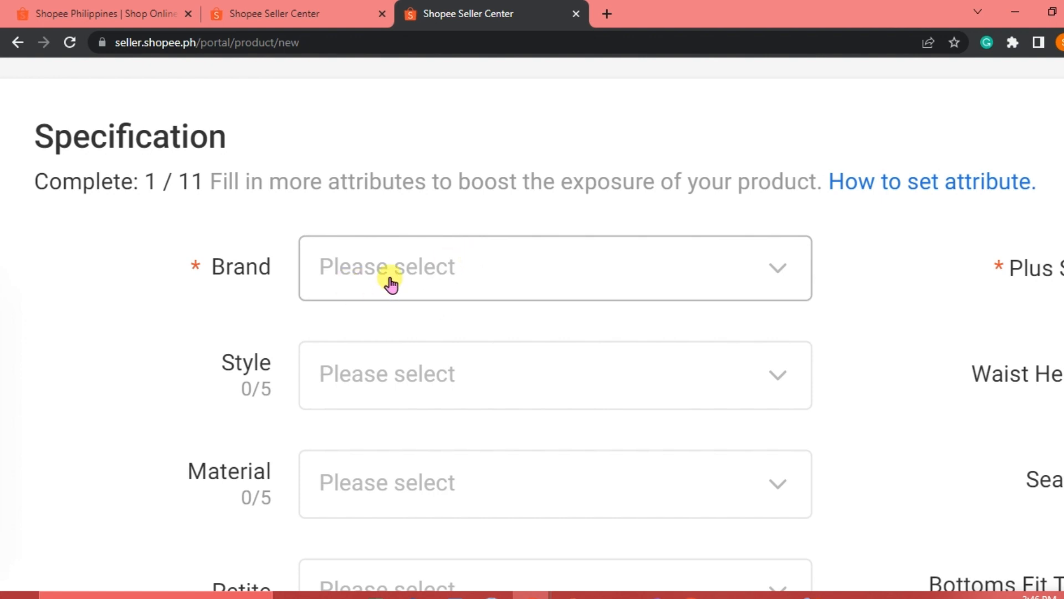
Set Brand to No brand, add Street Style to the styles, and Material to Denim
{"action": "left_click", "coordinate": [555, 267]}
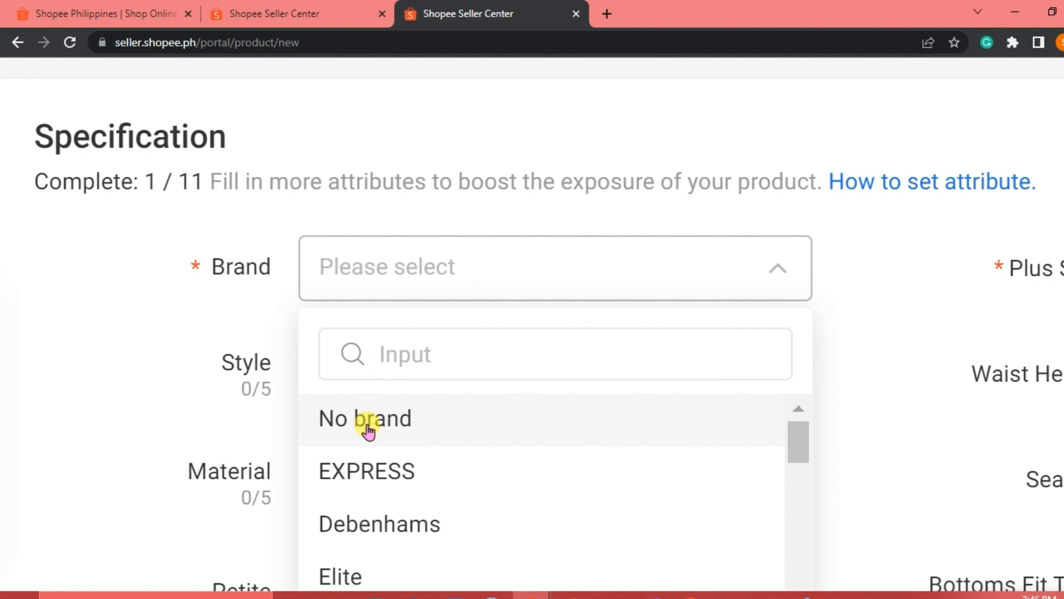
{"action": "left_click", "coordinate": [364, 418]}
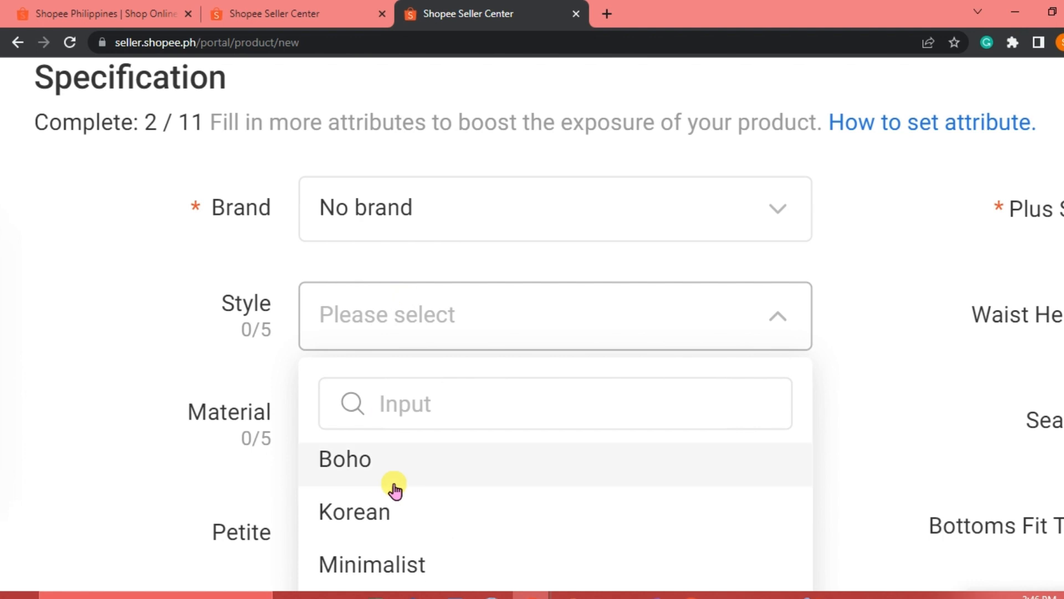
{"action": "scroll", "scroll_direction": "down", "scroll_amount": 3}
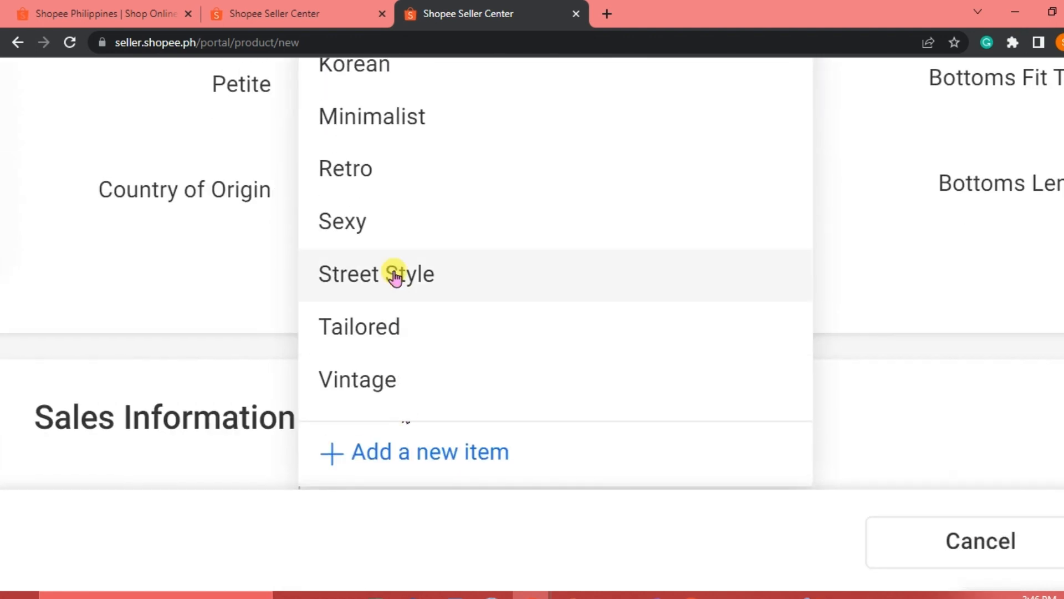
{"action": "left_click", "coordinate": [376, 274]}
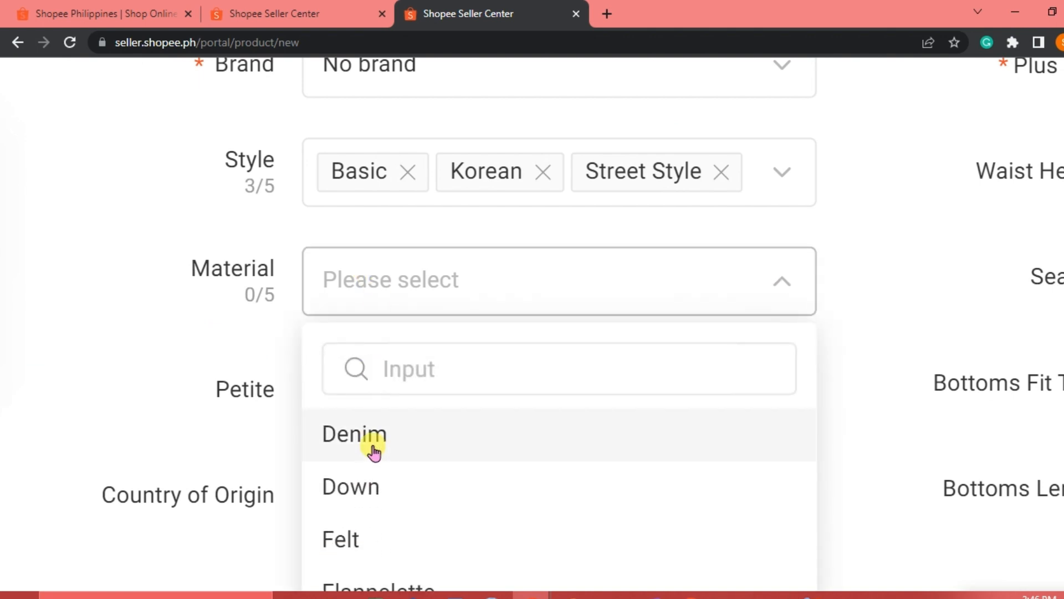
{"action": "left_click", "coordinate": [354, 433]}
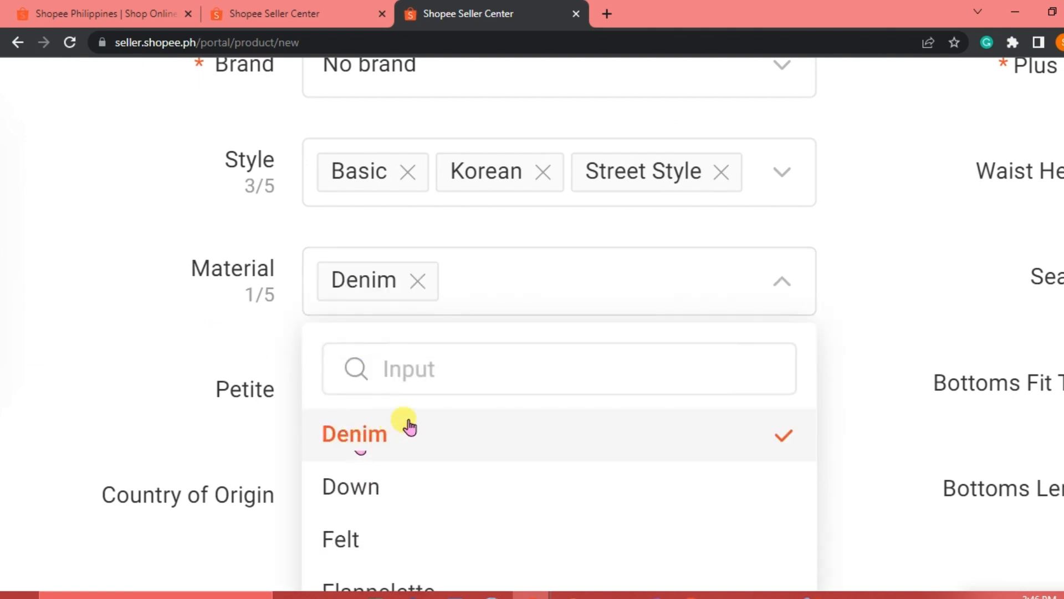
{"action": "scroll", "scroll_direction": "down", "scroll_amount": 3}
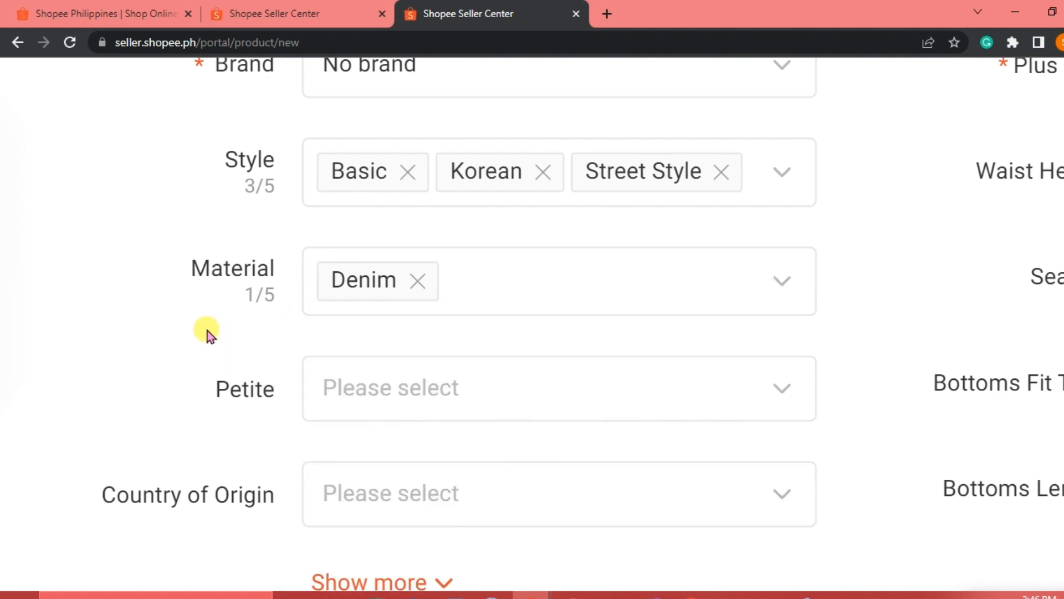
Set Petite to Yes, reveal more attributes, and choose Pattern Plain
{"action": "left_click", "coordinate": [558, 388]}
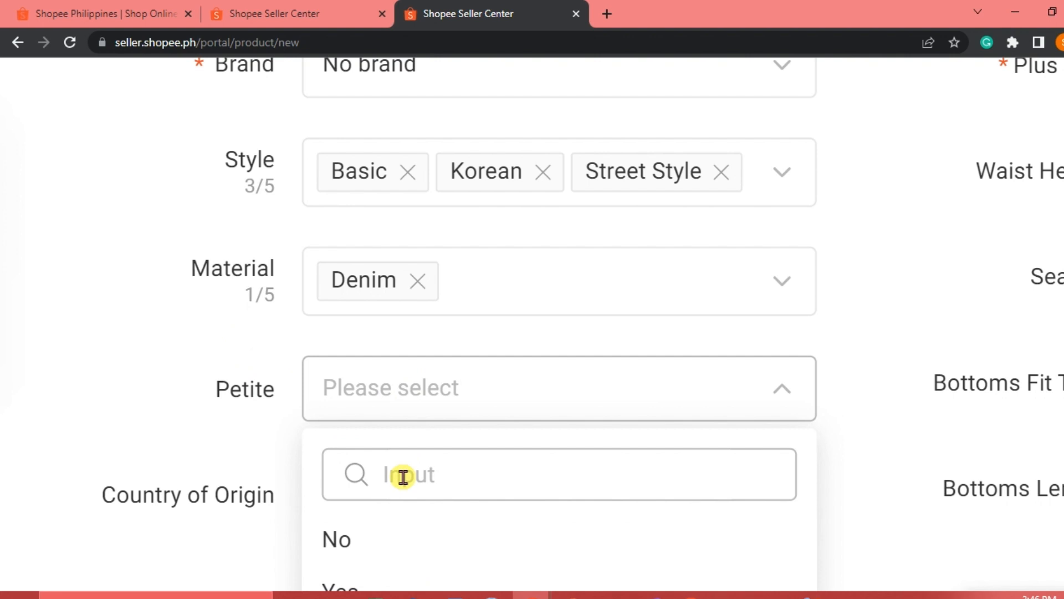
{"action": "scroll", "scroll_direction": "down", "scroll_amount": 3}
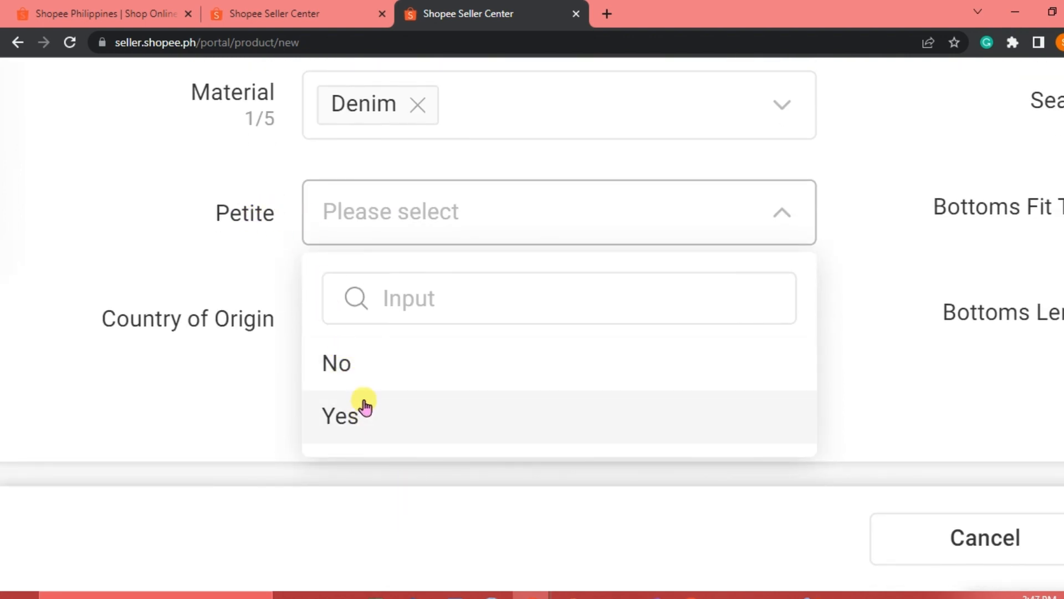
{"action": "left_click", "coordinate": [340, 415]}
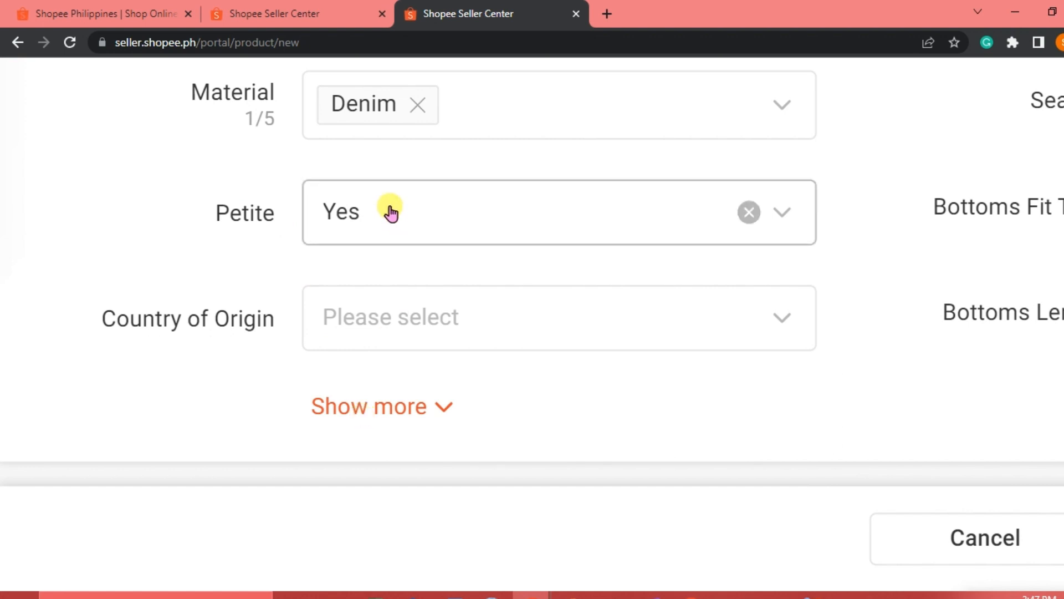
{"action": "mouse_move", "coordinate": [371, 320]}
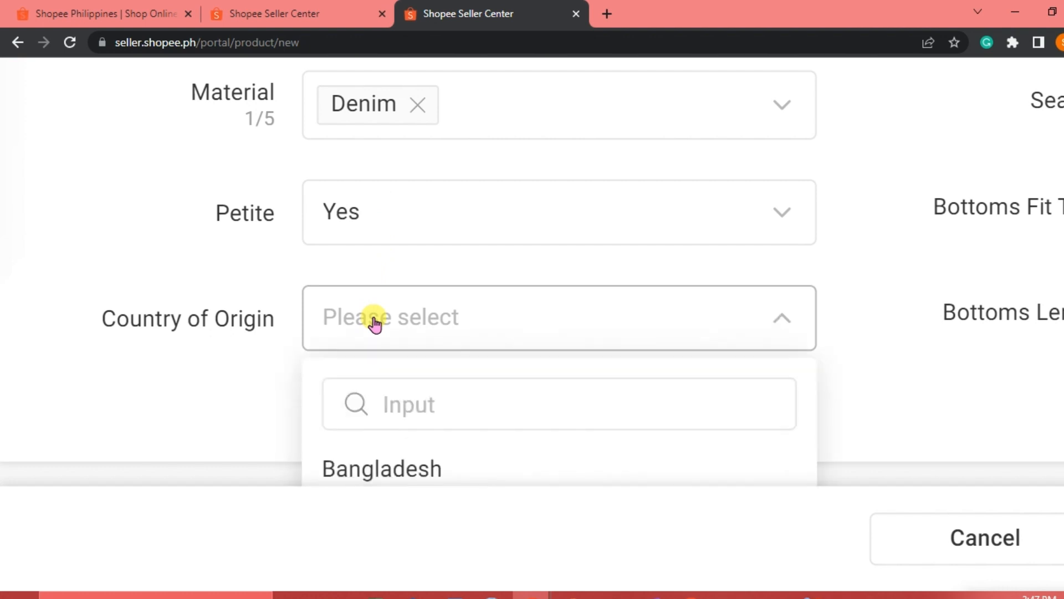
{"action": "scroll", "scroll_direction": "down", "scroll_amount": 3}
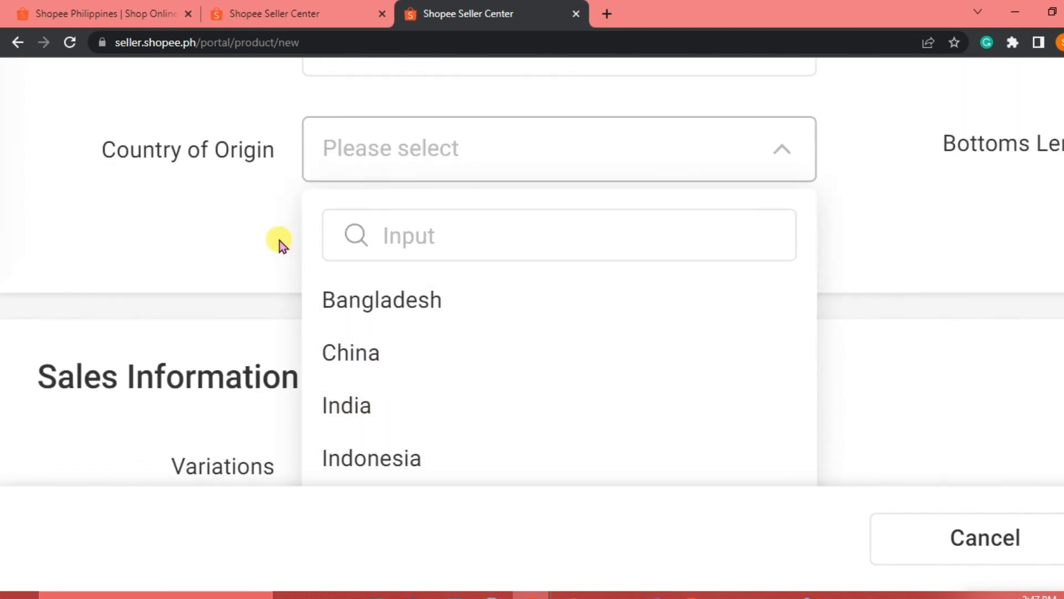
{"action": "left_click", "coordinate": [558, 149]}
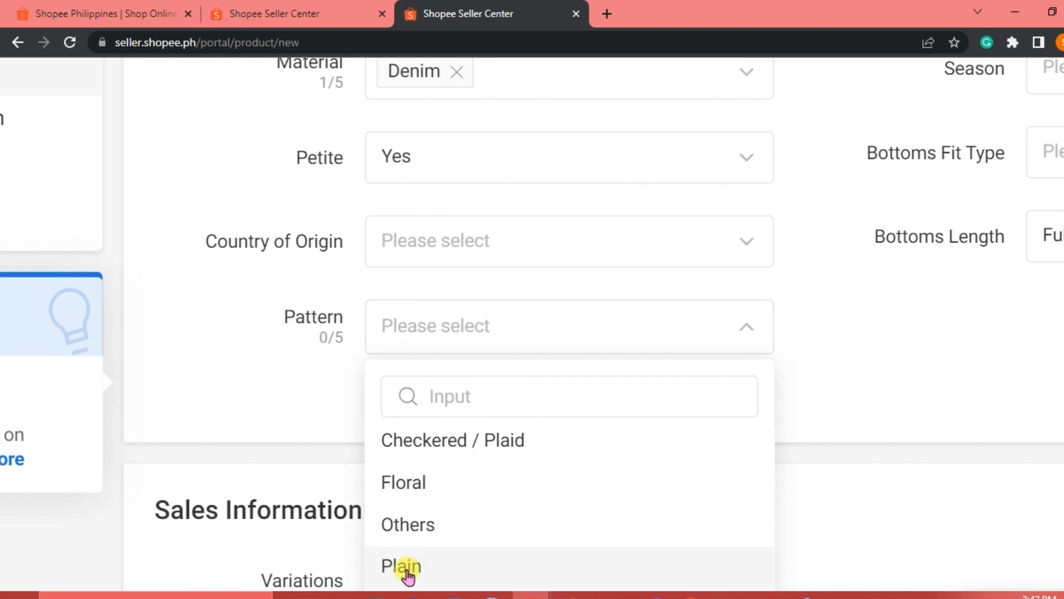
{"action": "left_click", "coordinate": [399, 566]}
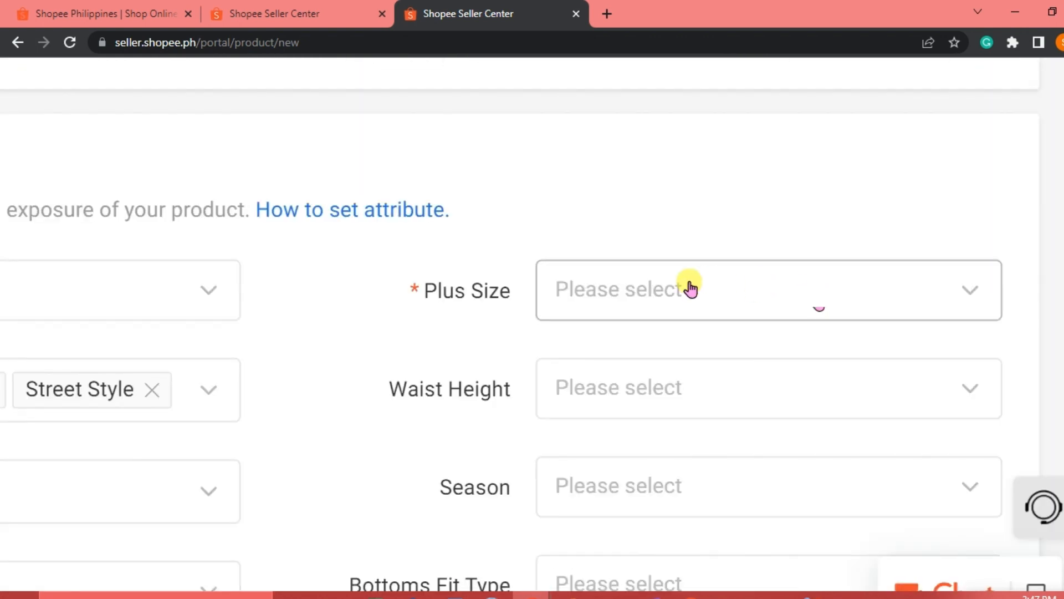
Set Plus Size No, Waist Height High Waist and Season Summer
{"action": "left_click", "coordinate": [768, 290]}
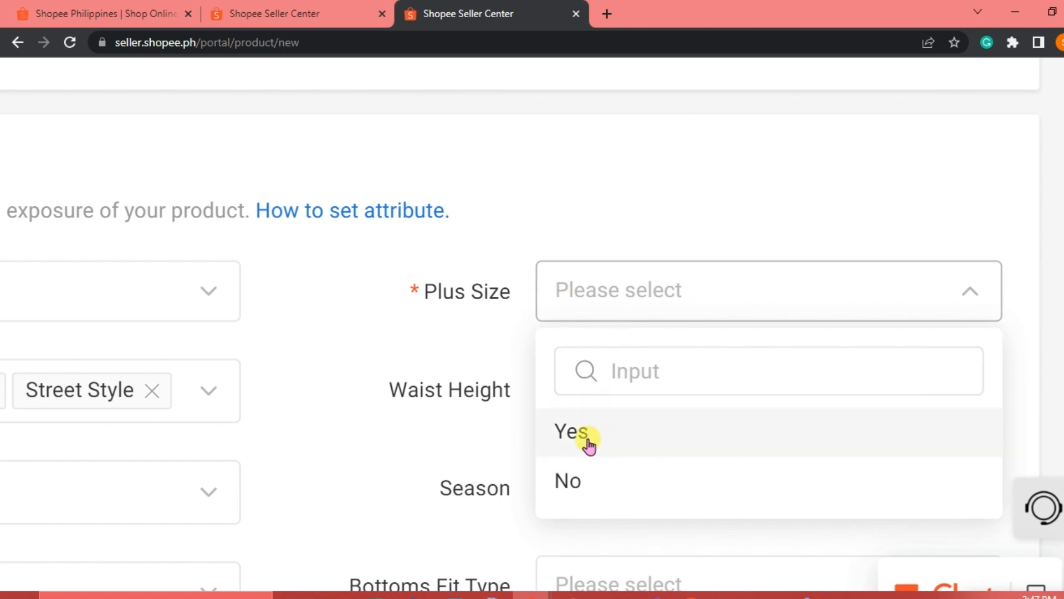
{"action": "mouse_move", "coordinate": [573, 488]}
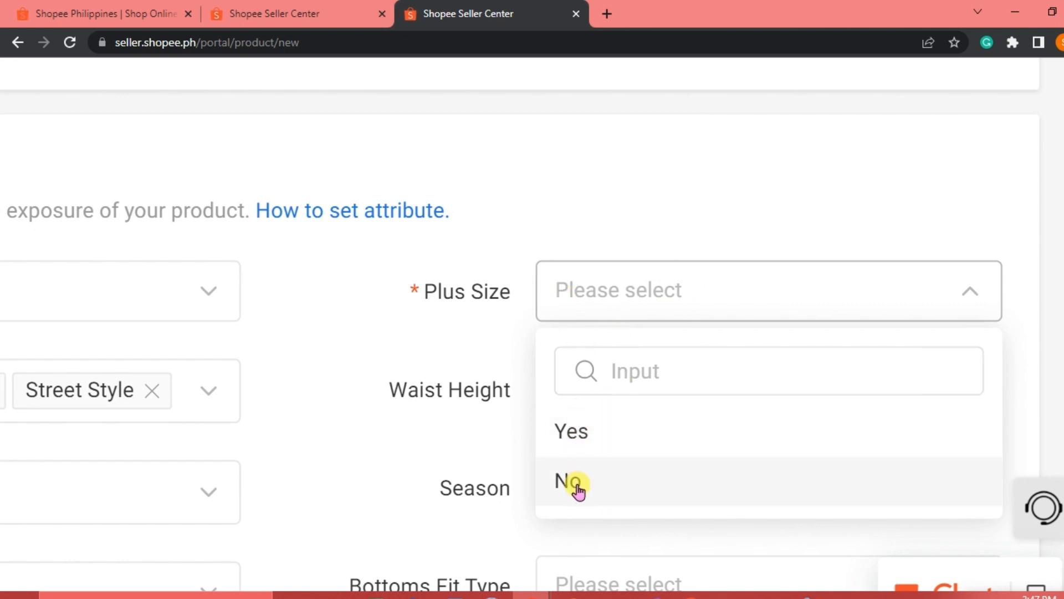
{"action": "left_click", "coordinate": [571, 481]}
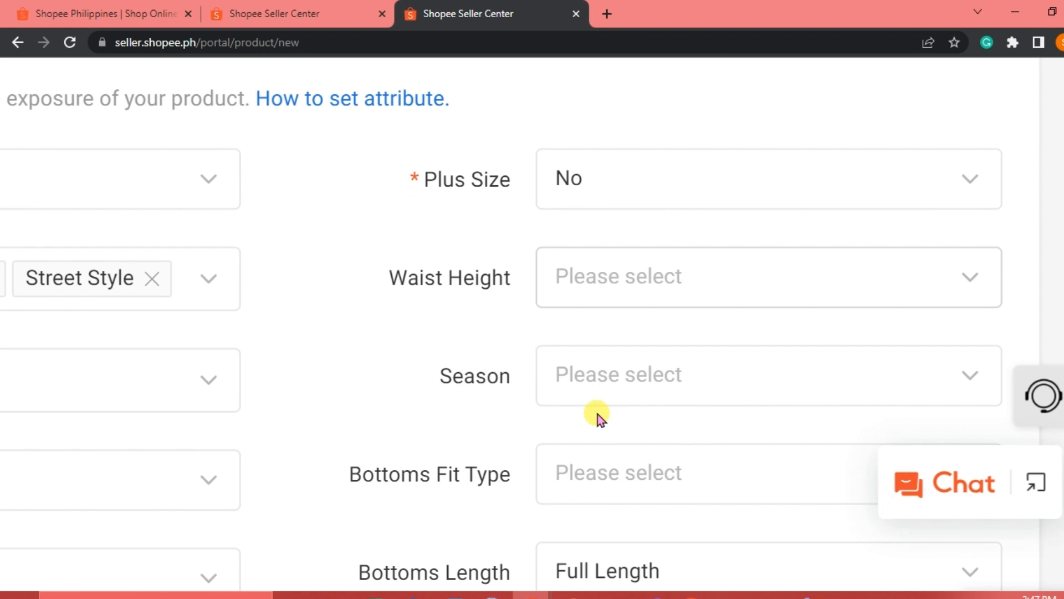
{"action": "left_click", "coordinate": [768, 276]}
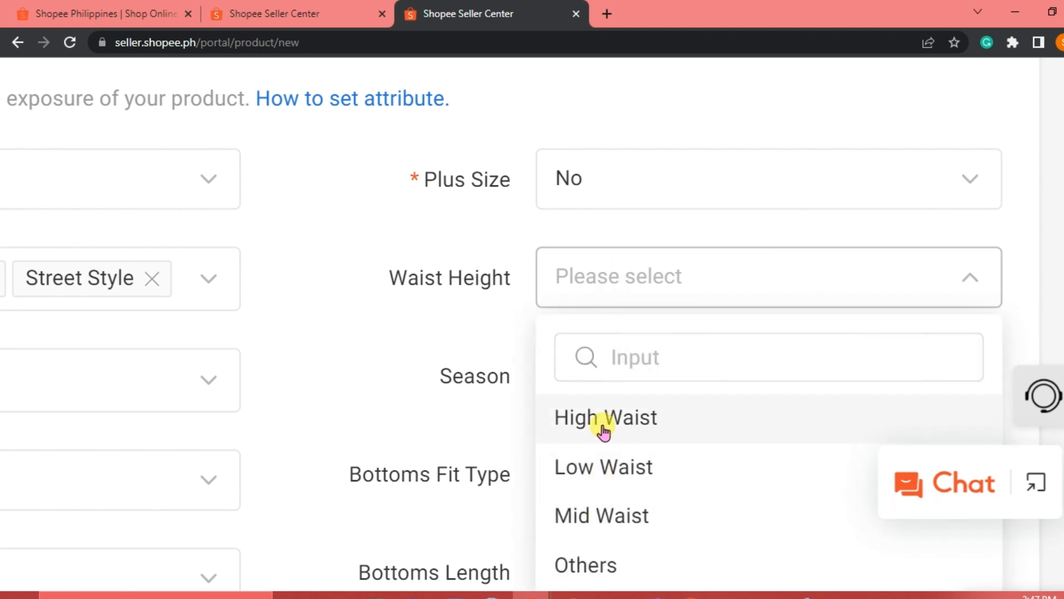
{"action": "left_click", "coordinate": [605, 417]}
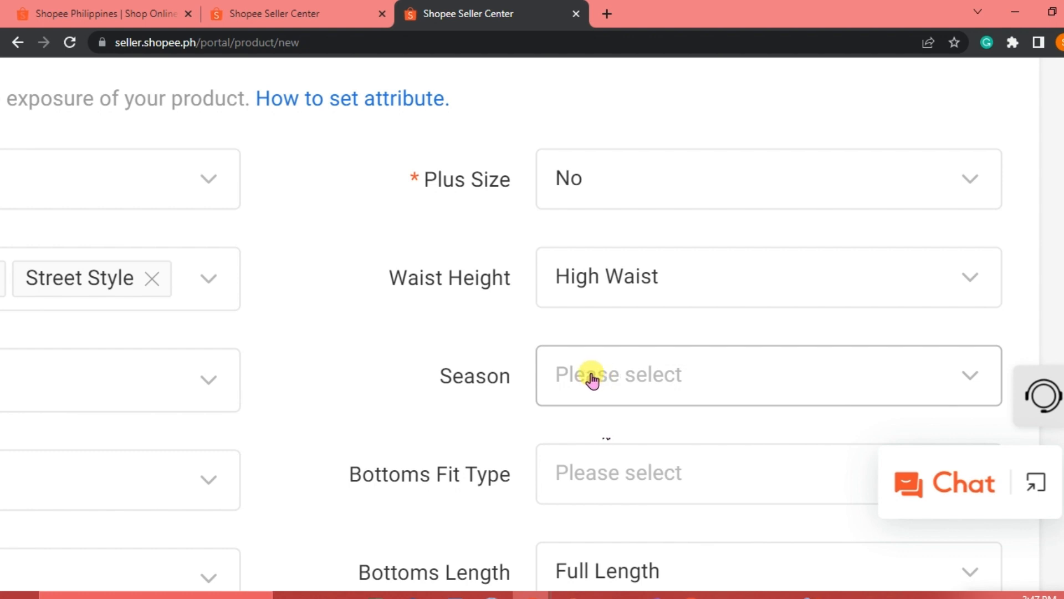
{"action": "left_click", "coordinate": [767, 376]}
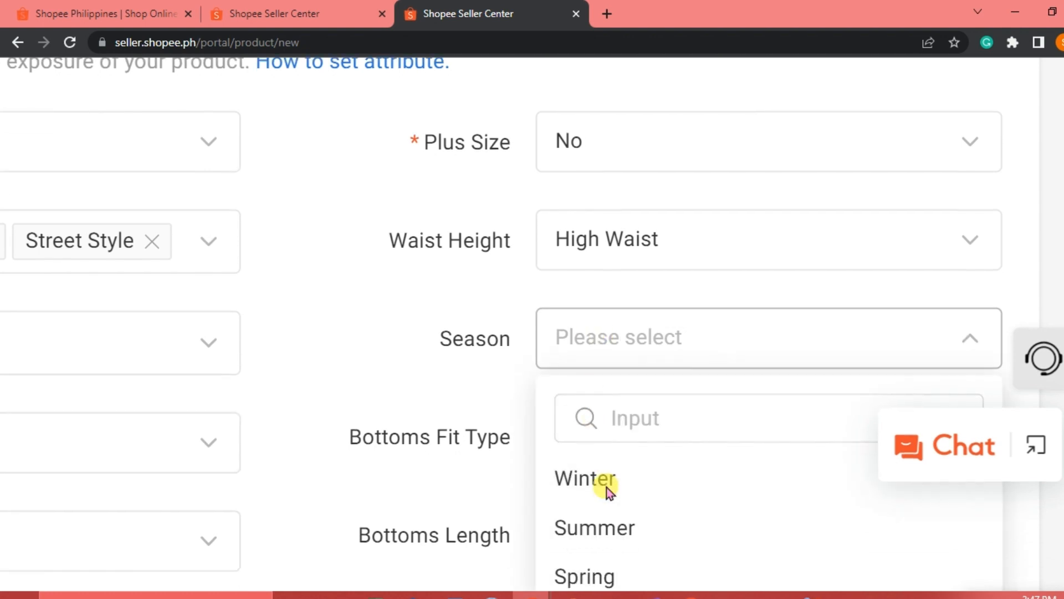
{"action": "scroll", "scroll_direction": "down", "scroll_amount": 3}
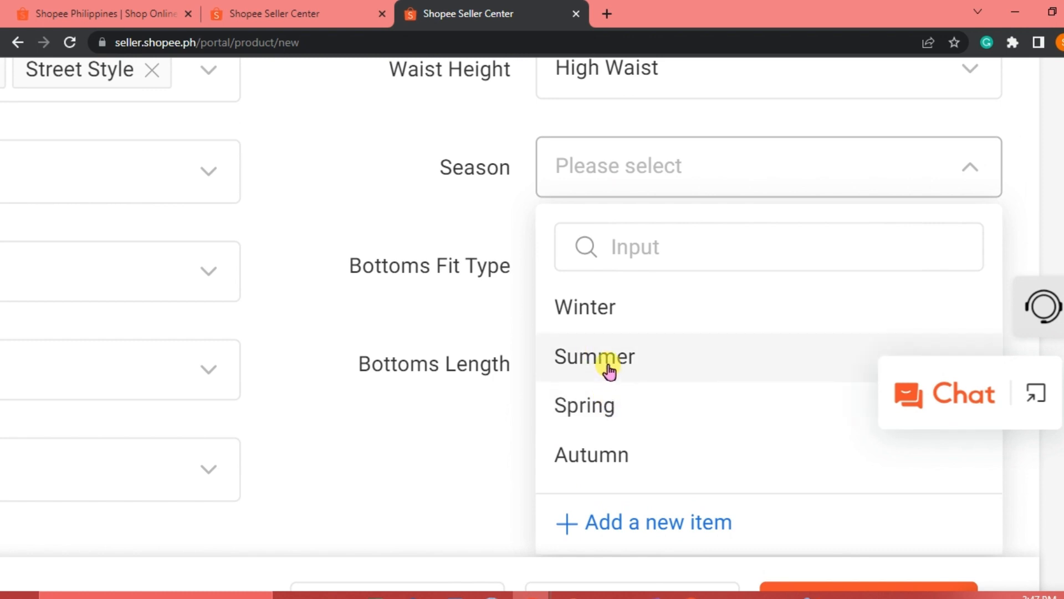
{"action": "left_click", "coordinate": [594, 356]}
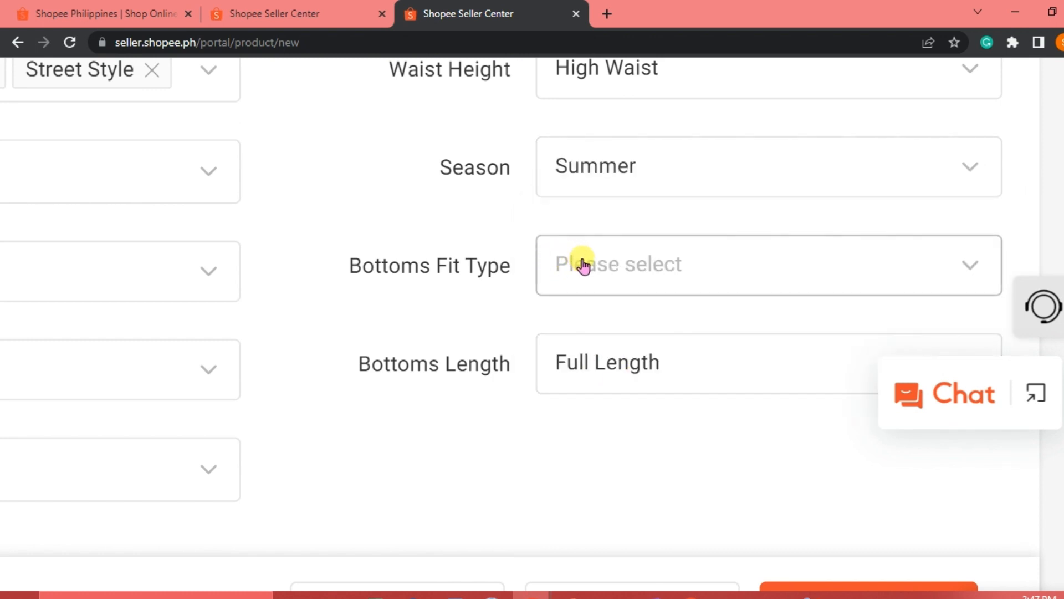
Set Bottoms Fit Type Wide Leg and keep Bottoms Length Full Length
{"action": "left_click", "coordinate": [767, 265]}
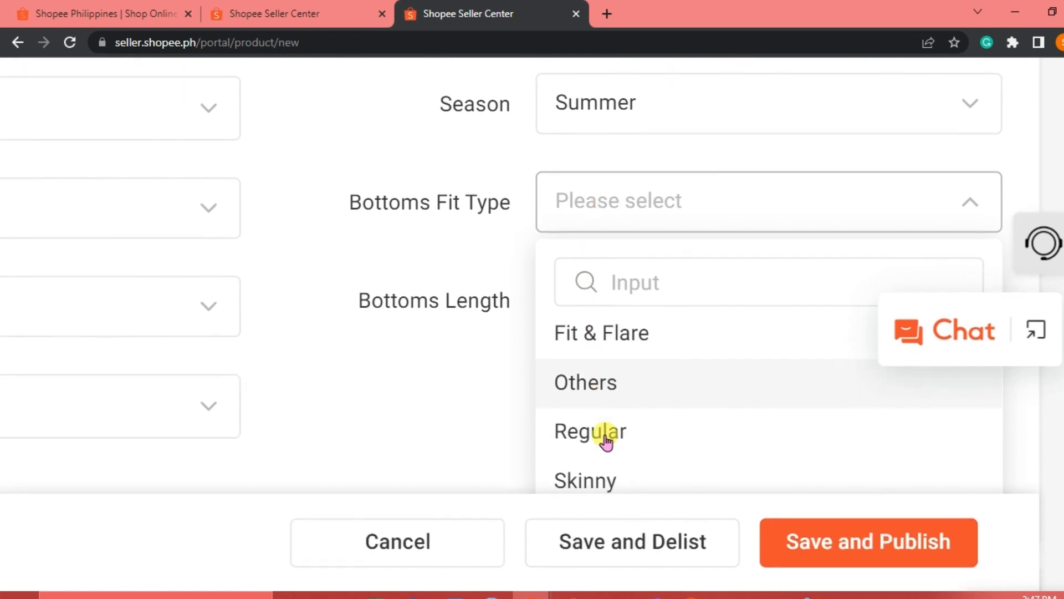
{"action": "scroll", "scroll_direction": "down", "scroll_amount": 3}
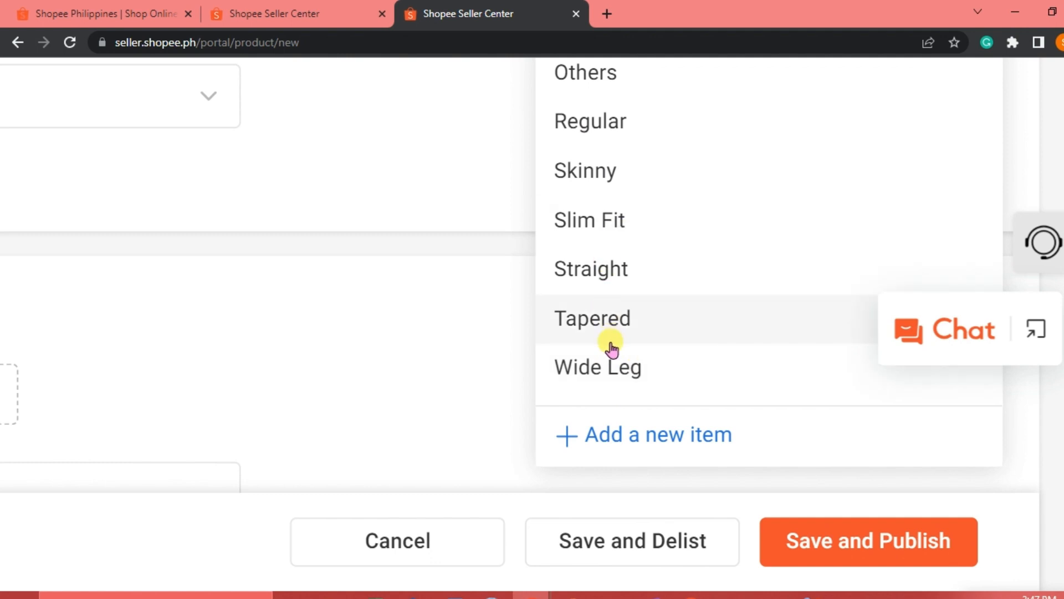
{"action": "left_click", "coordinate": [596, 367]}
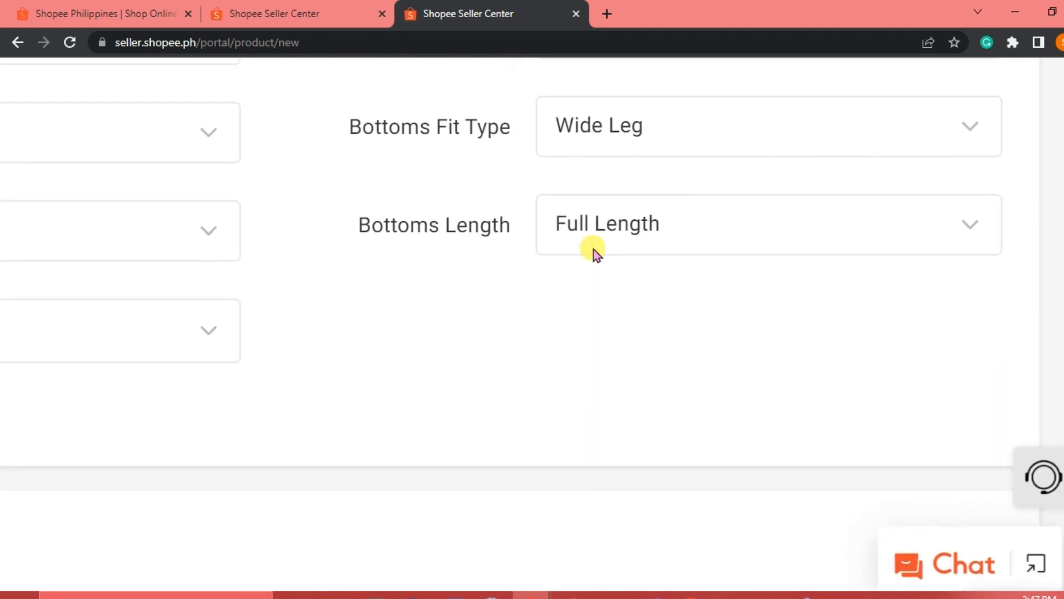
{"action": "mouse_move", "coordinate": [532, 267]}
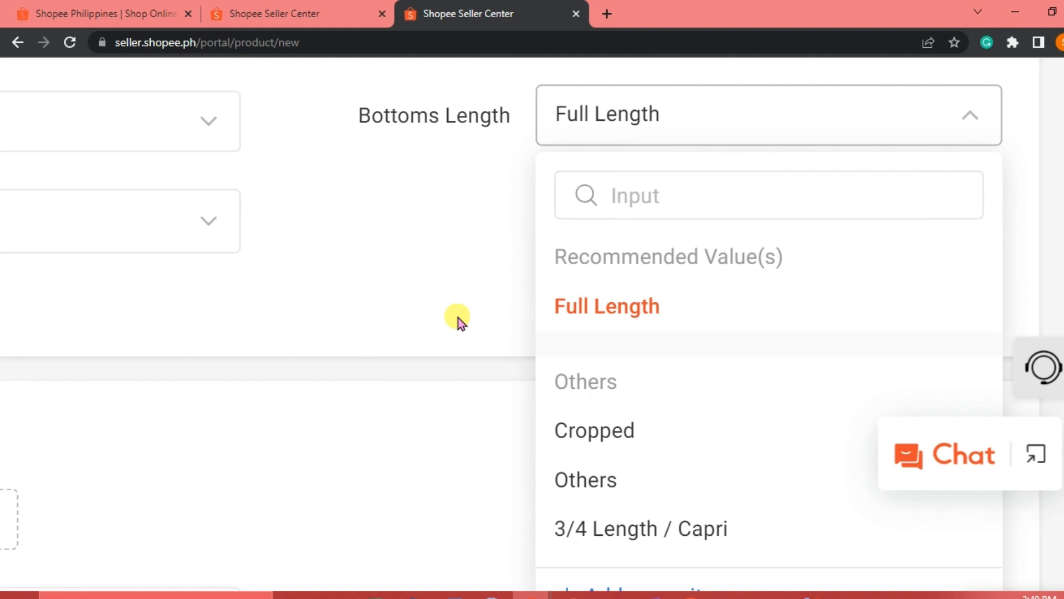
{"action": "left_click", "coordinate": [606, 306]}
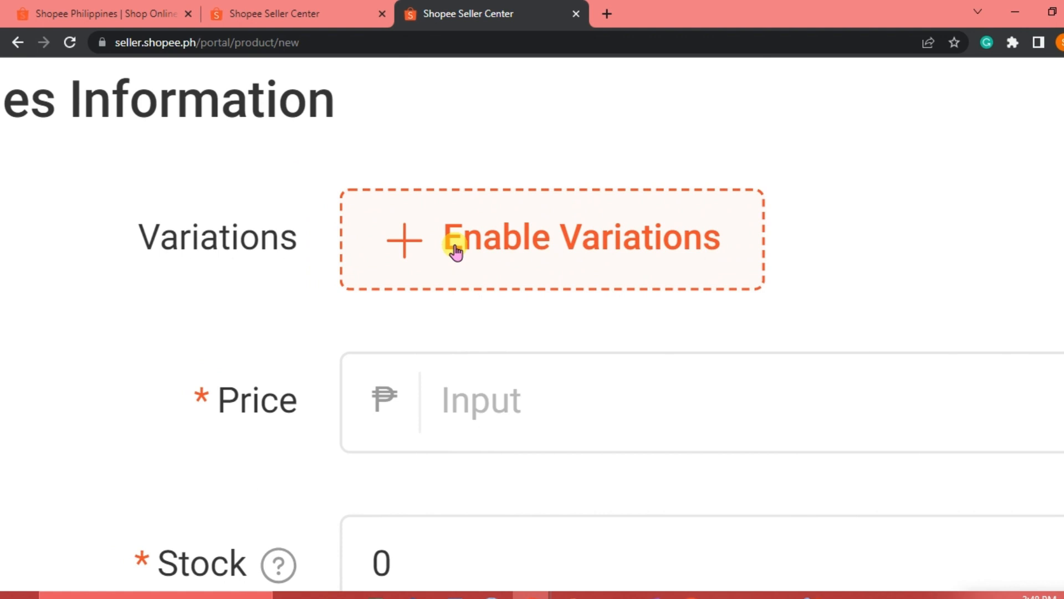
Enable variations and add a color variation with options blue and white
{"action": "left_click", "coordinate": [580, 238]}
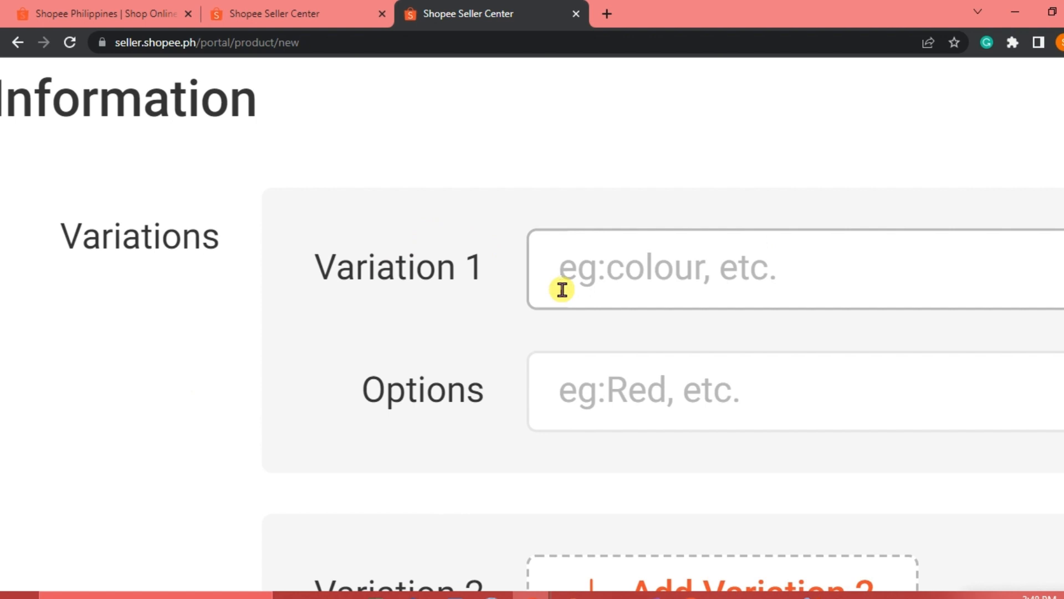
{"action": "type", "text": "col"}
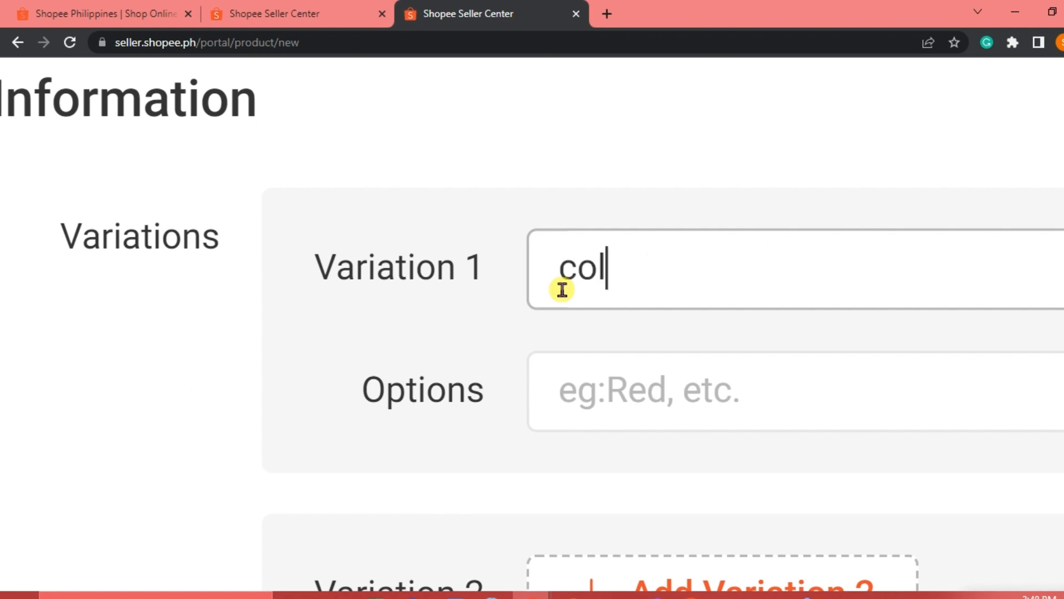
{"action": "left_click", "coordinate": [645, 390]}
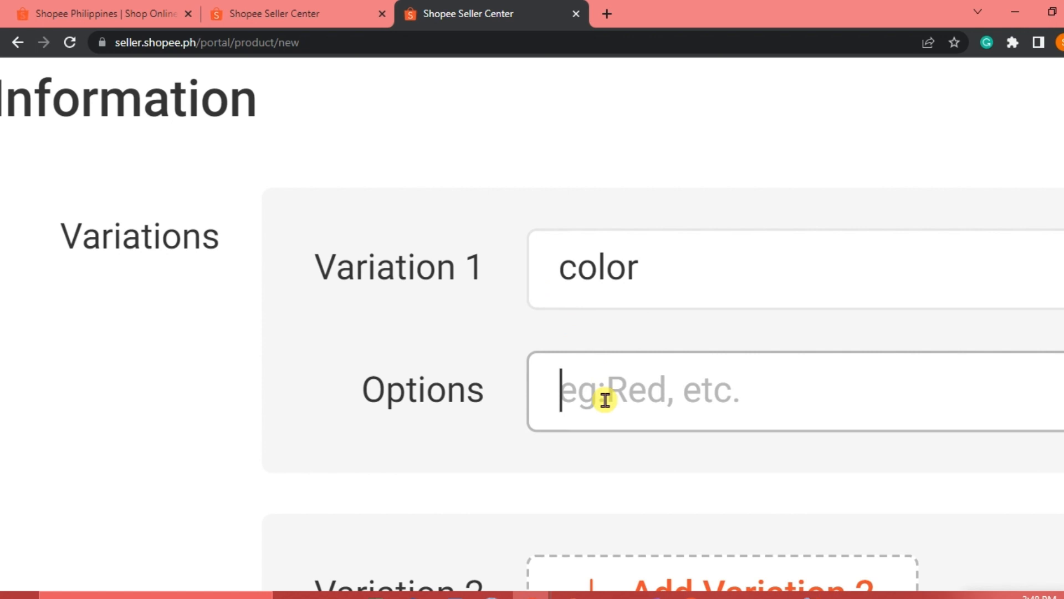
{"action": "type", "text": "blue"}
{"action": "type", "text": "color"}
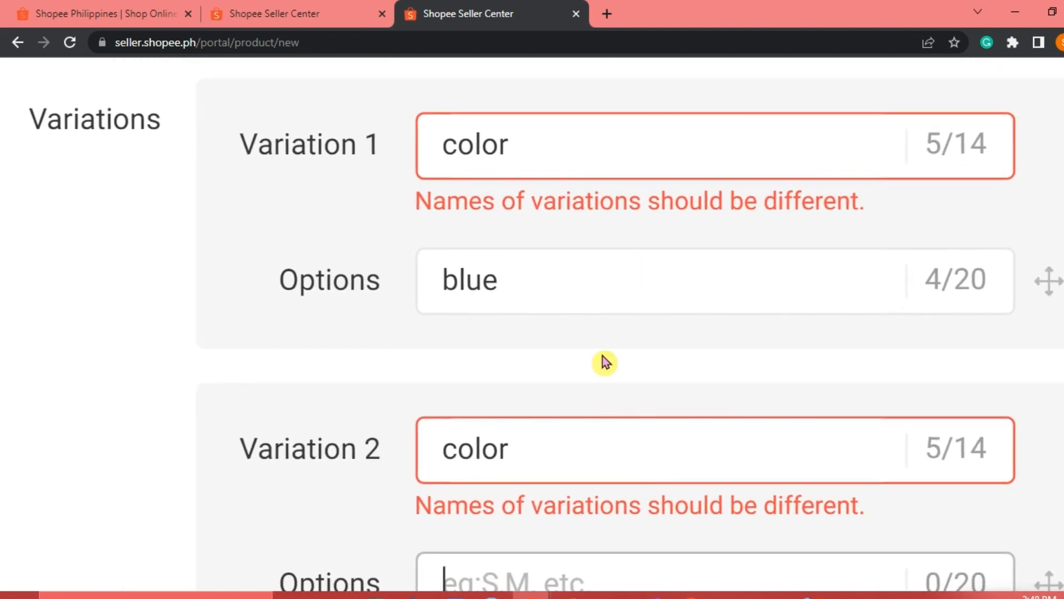
{"action": "type", "text": ","}
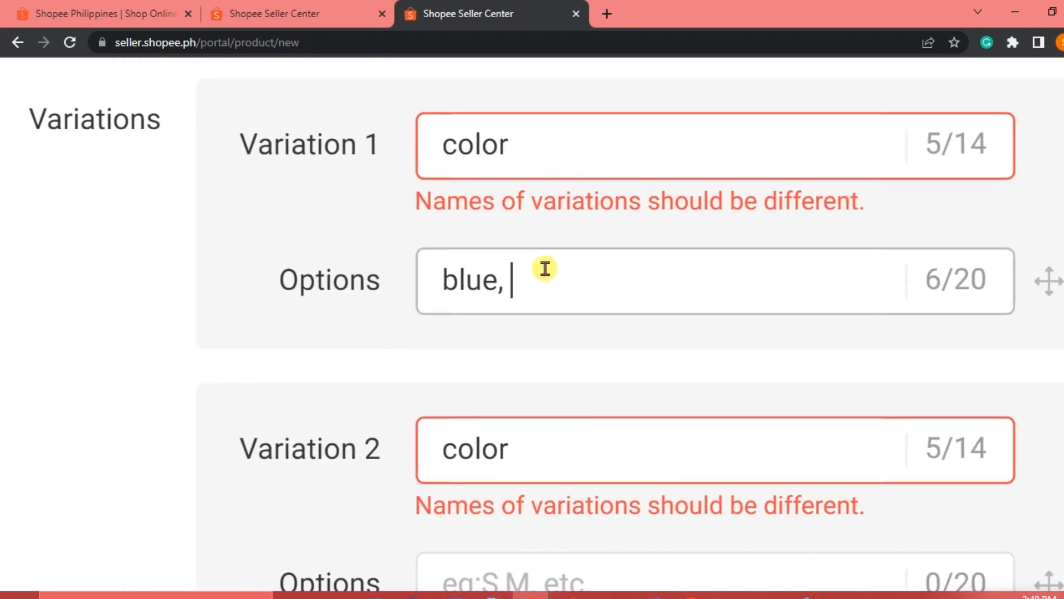
{"action": "type", "text": "white"}
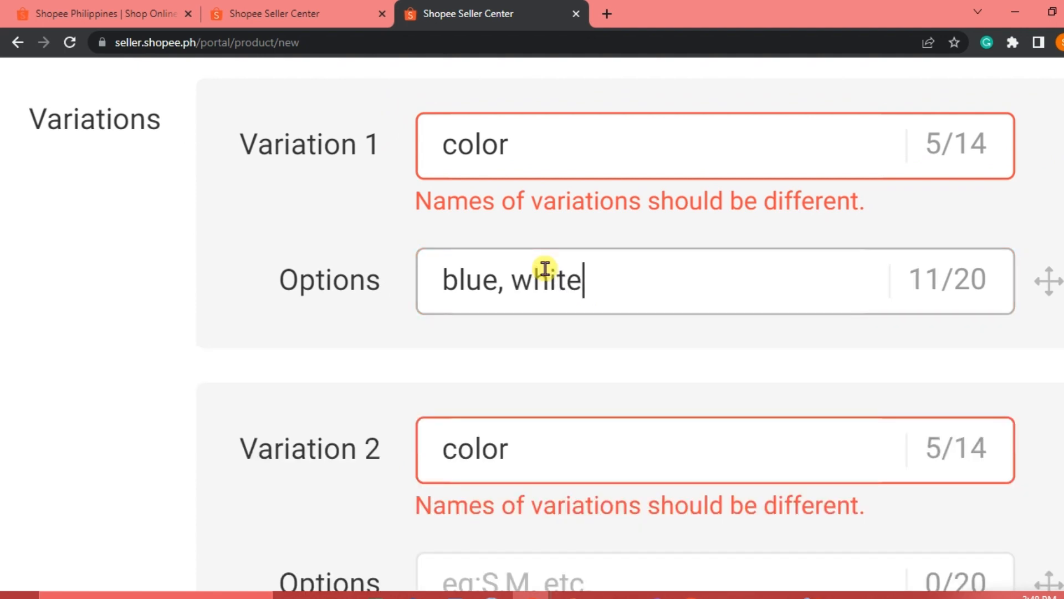
Rename the second variation to size and enter waist sizes 25, 26, 27, 28
{"action": "double_click", "coordinate": [474, 449]}
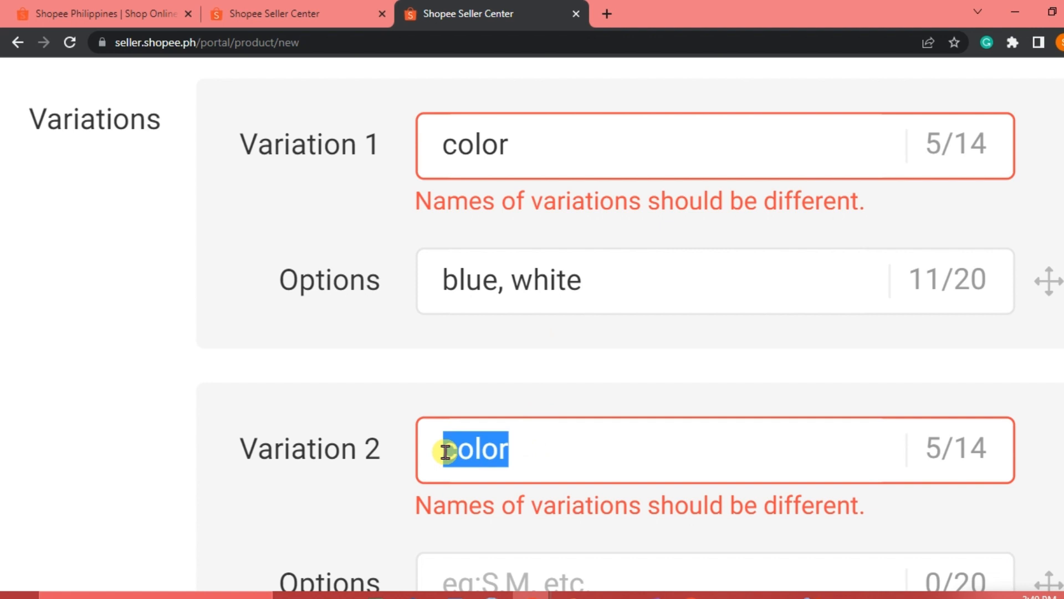
{"action": "type", "text": "six"}
{"action": "left_click", "coordinate": [715, 576]}
{"action": "type", "text": "s, m"}
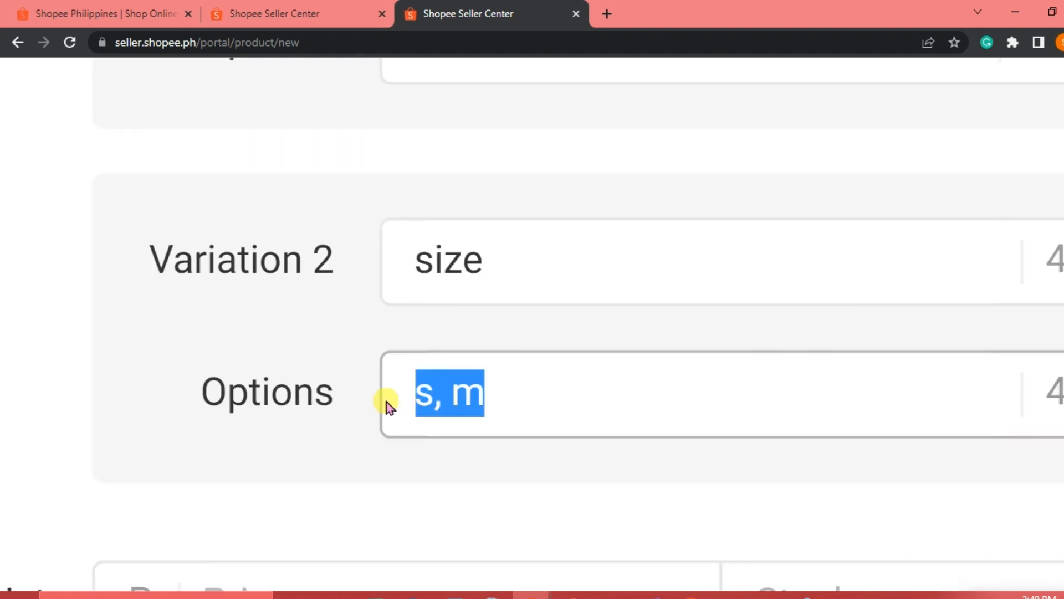
{"action": "type", "text": "26, 27"}
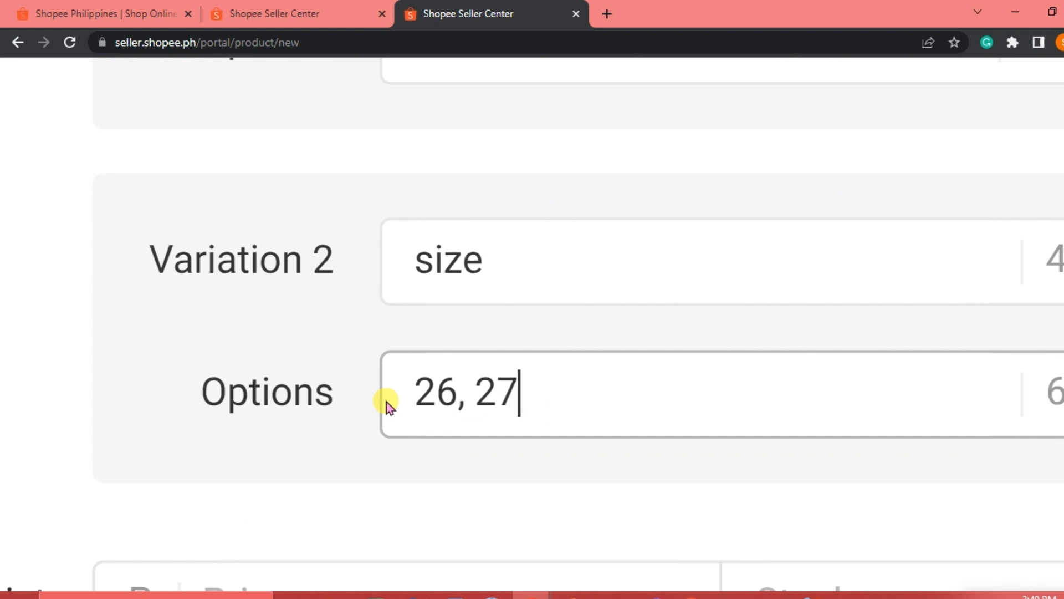
{"action": "type", "text": ", 28"}
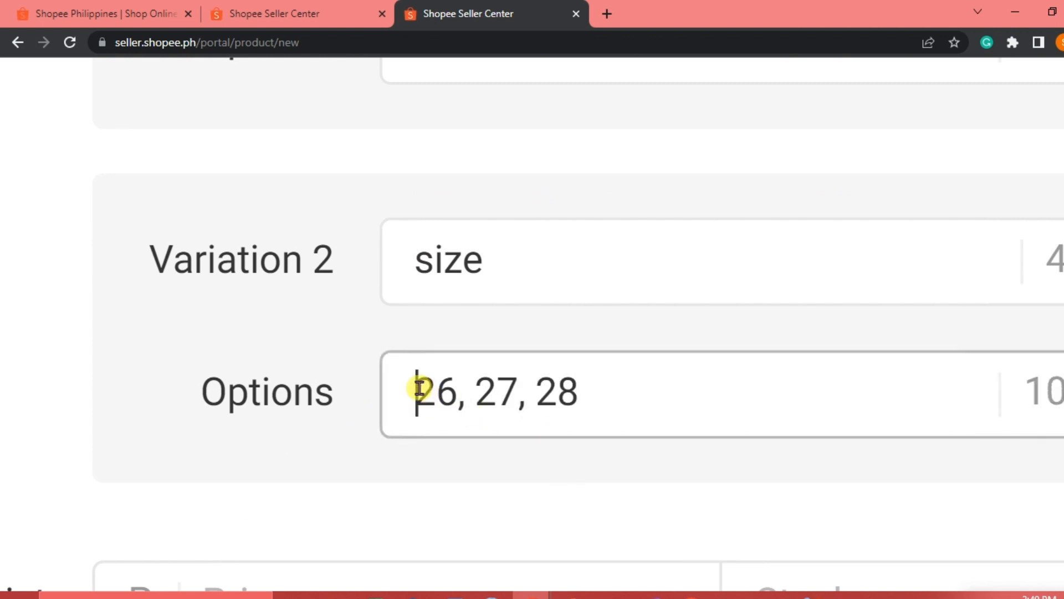
{"action": "type", "text": "25,"}
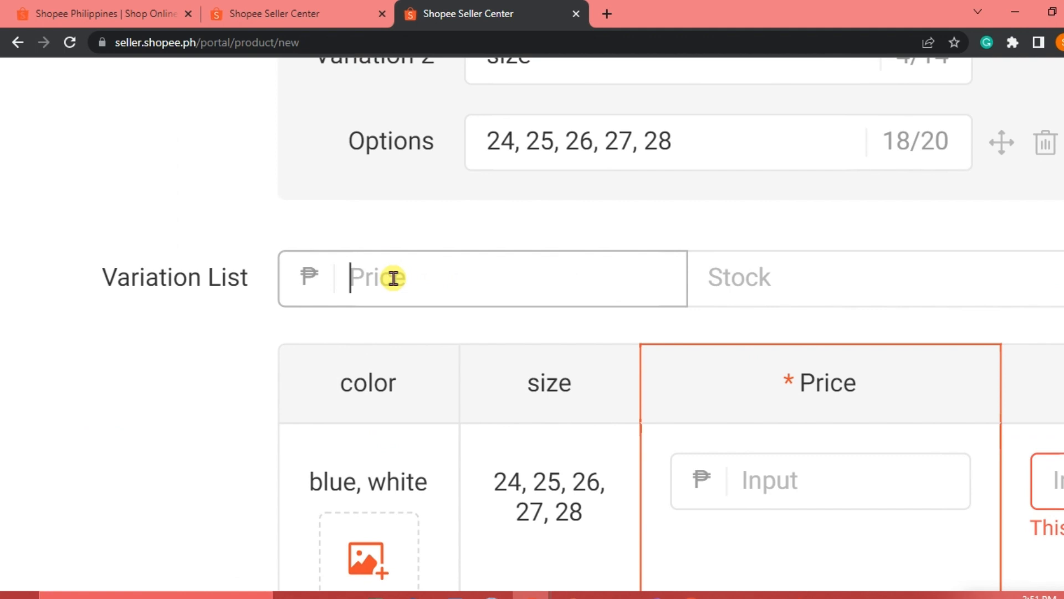
Apply price 250 and stock 5 to every color/size variation at once
{"action": "type", "text": "250"}
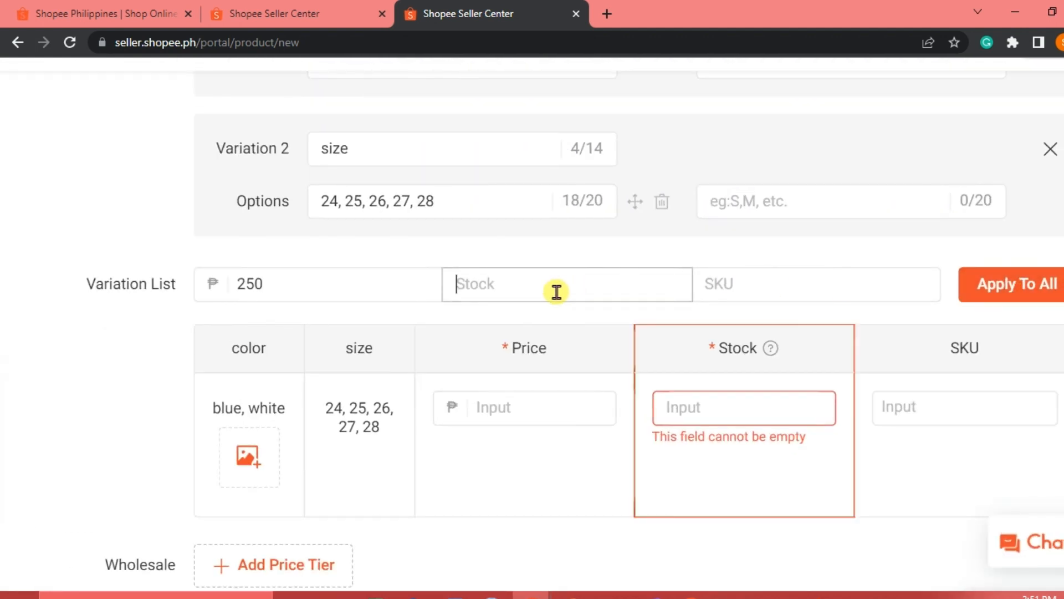
{"action": "type", "text": "5"}
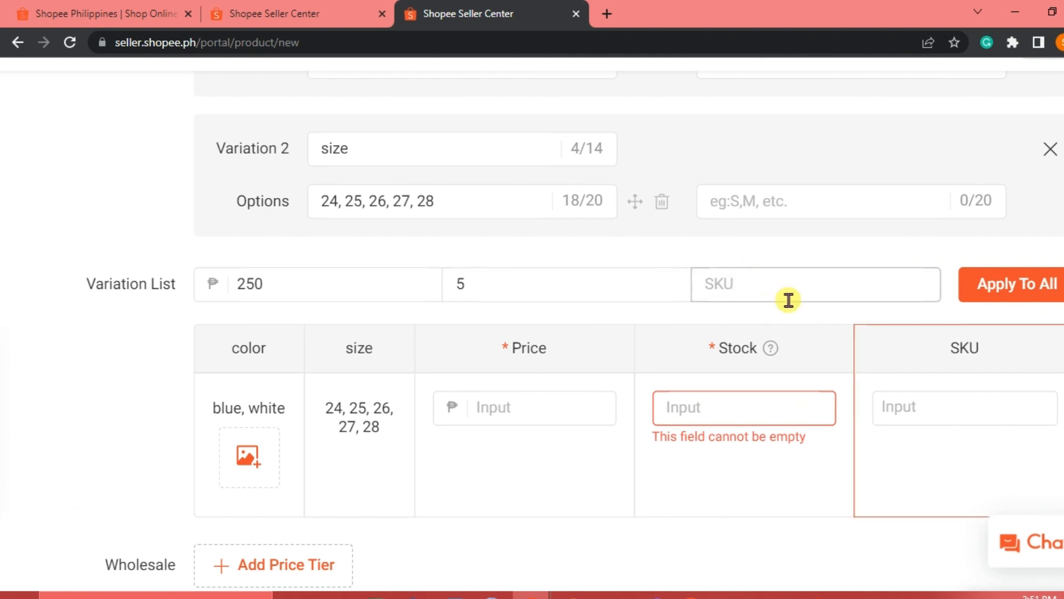
{"action": "left_click", "coordinate": [523, 407]}
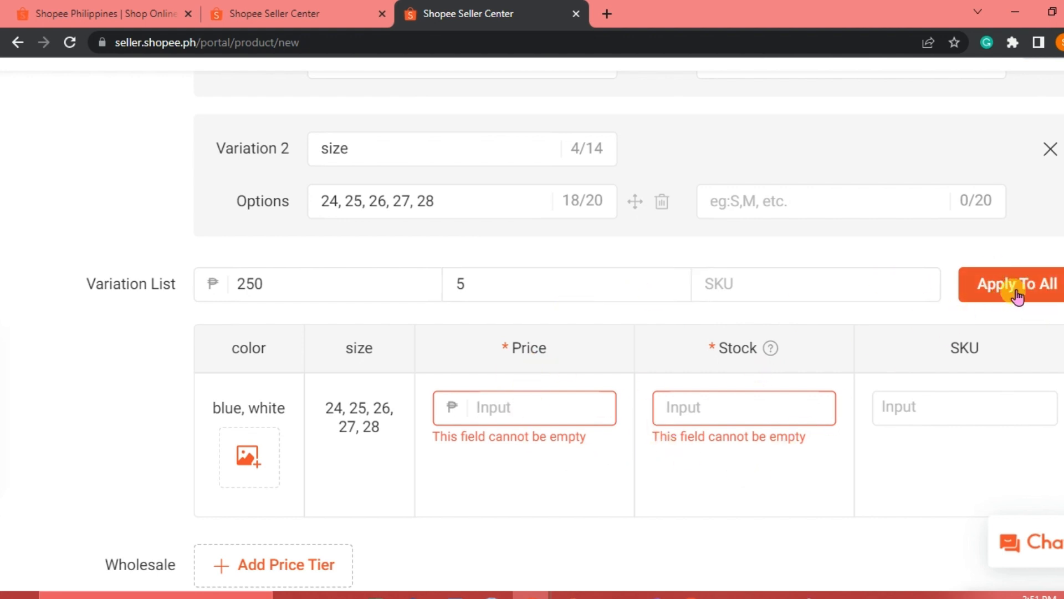
{"action": "left_click", "coordinate": [1011, 284]}
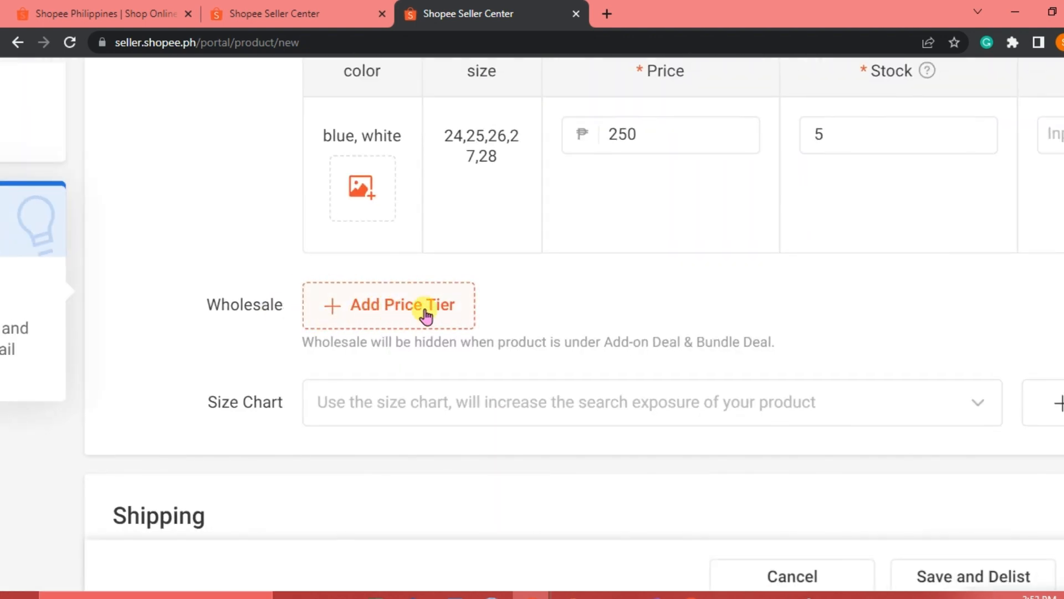
{"action": "mouse_move", "coordinate": [410, 325]}
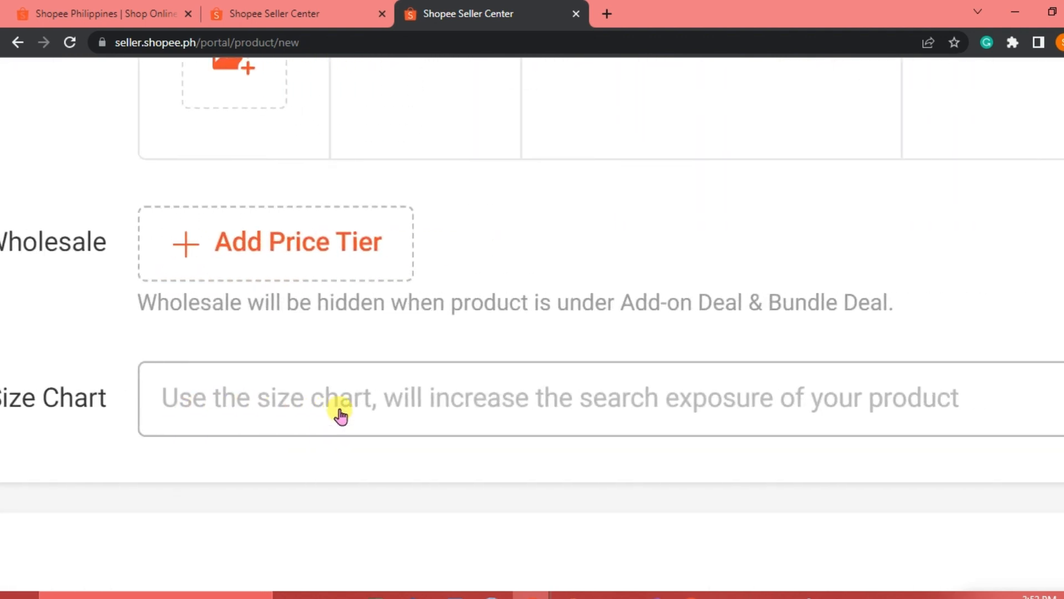
{"action": "scroll", "scroll_direction": "down", "scroll_amount": 3}
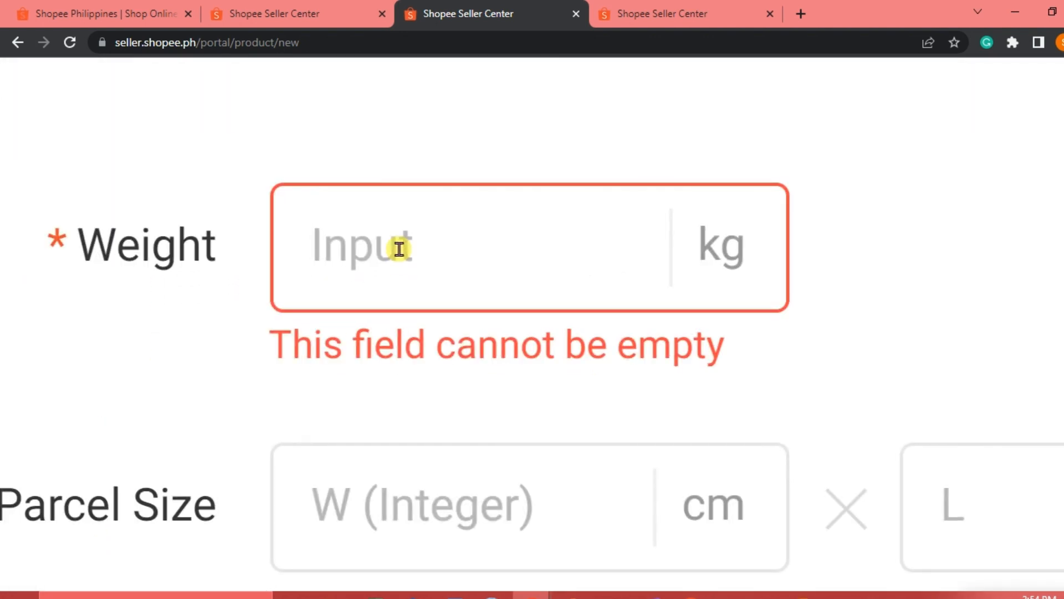
Set shipping weight to 1 kg and parcel size to 8 × 12 × 3 cm
{"action": "type", "text": "1"}
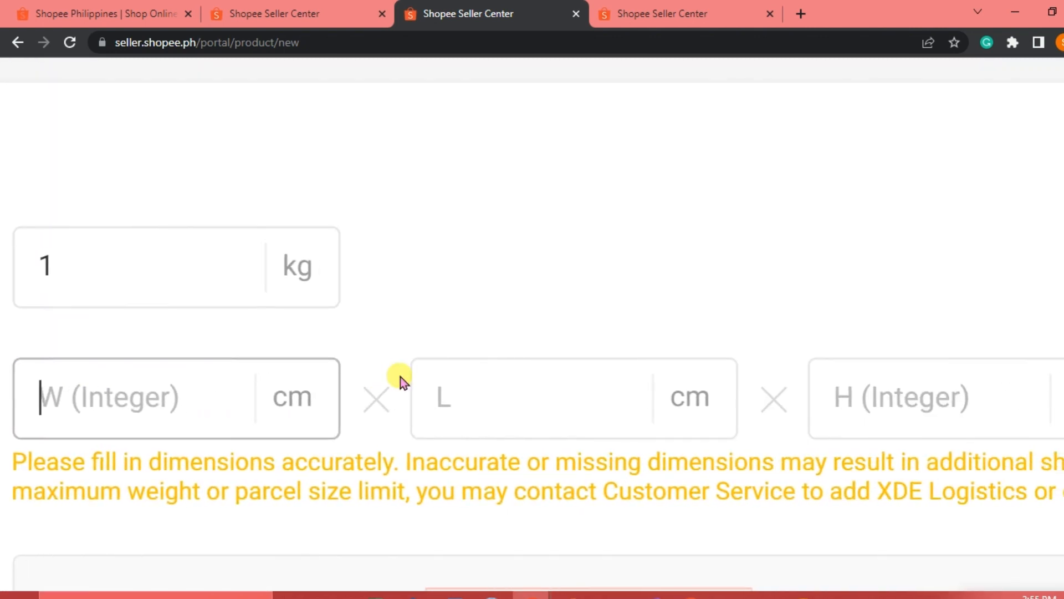
{"action": "scroll", "scroll_direction": "down", "scroll_amount": 3}
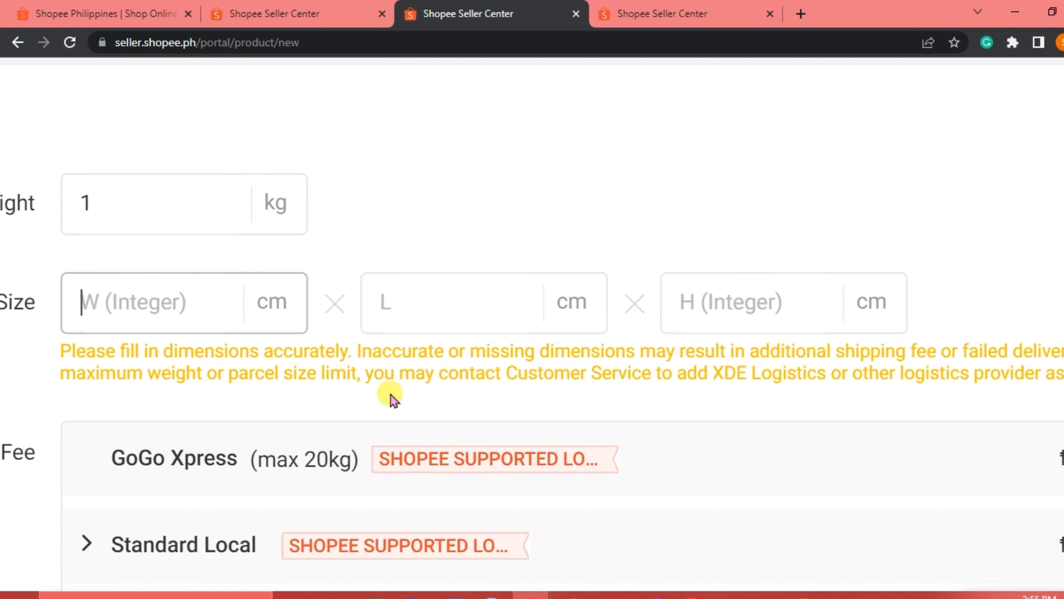
{"action": "scroll", "scroll_direction": "down", "scroll_amount": 3}
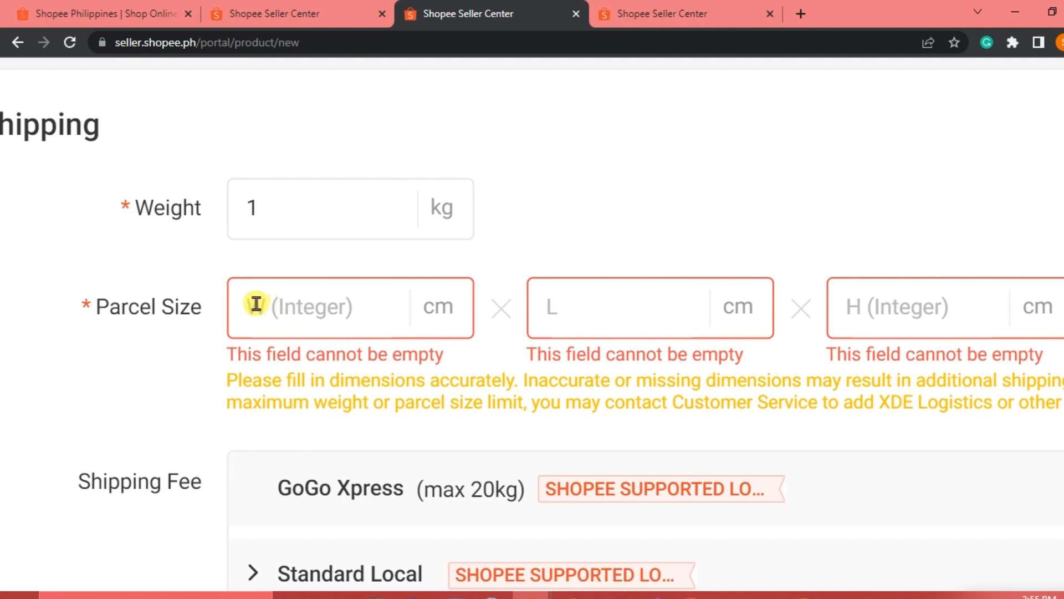
{"action": "type", "text": "8"}
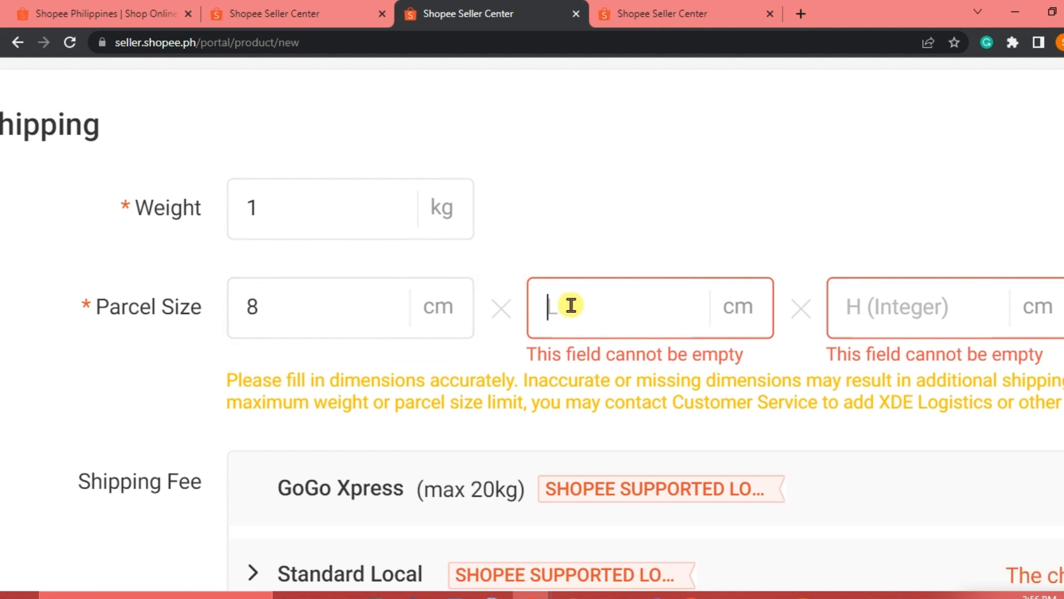
{"action": "type", "text": "12"}
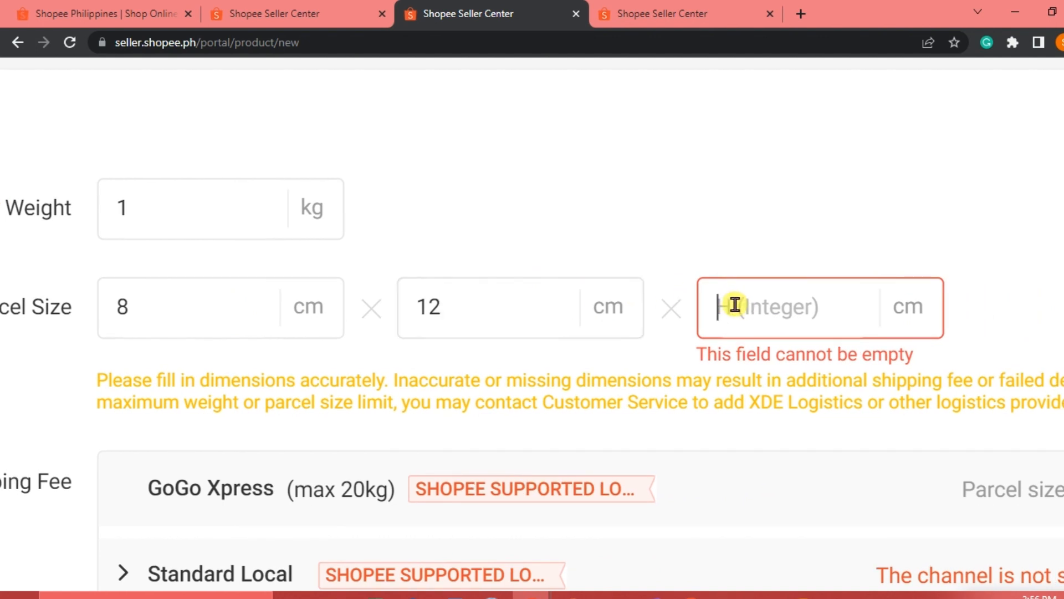
{"action": "type", "text": "3"}
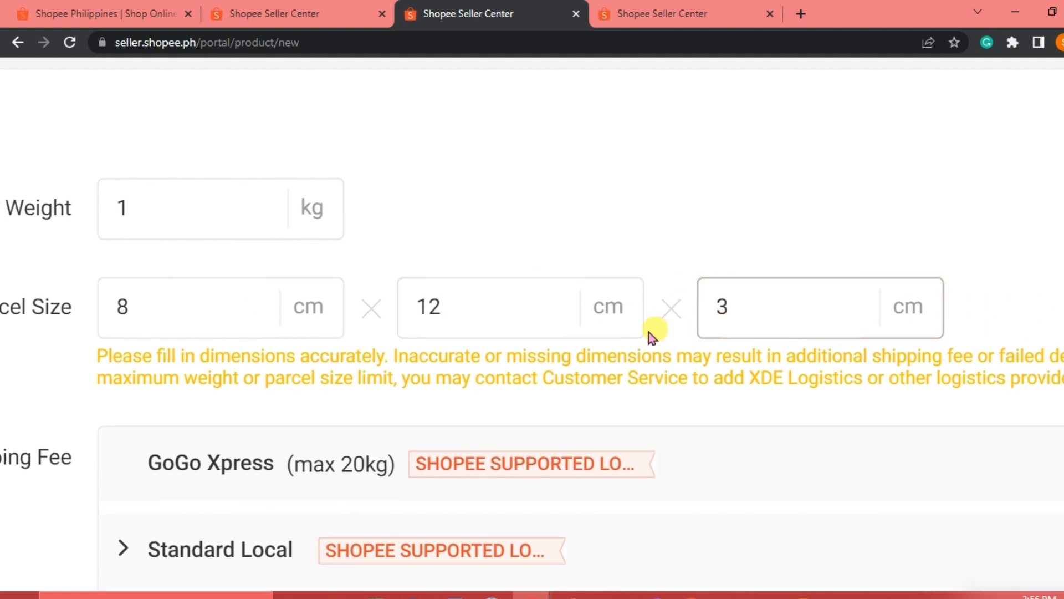
{"action": "scroll", "scroll_direction": "down", "scroll_amount": 3}
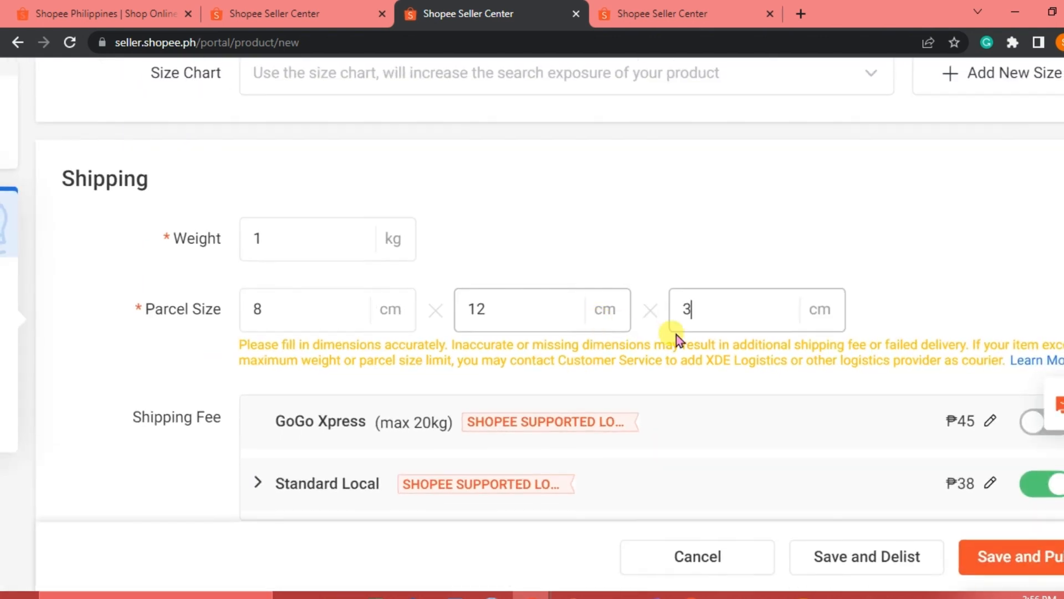
{"action": "scroll", "scroll_direction": "down", "scroll_amount": 3}
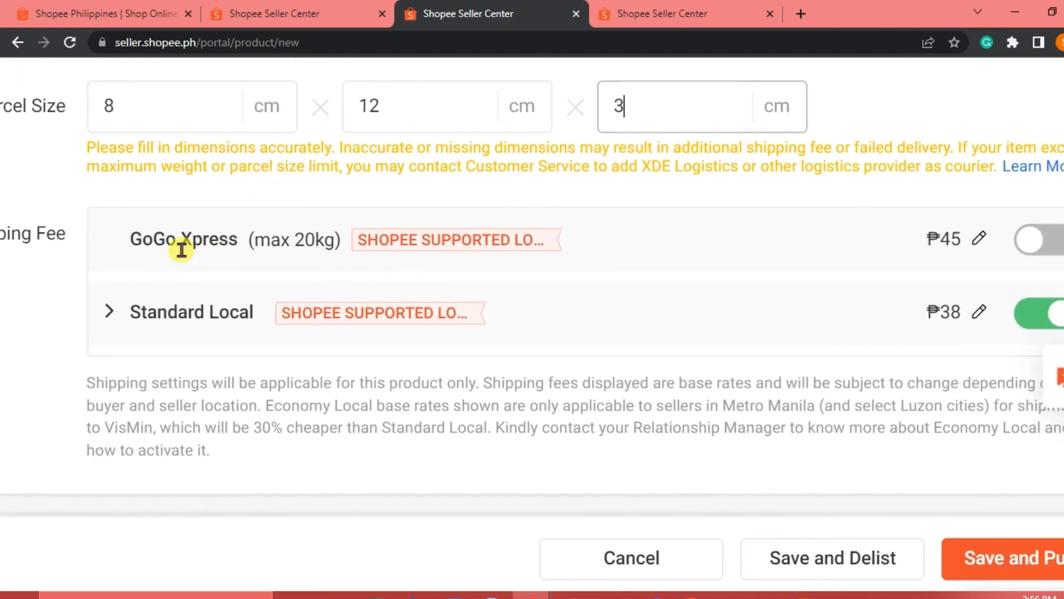
{"action": "mouse_move", "coordinate": [290, 269]}
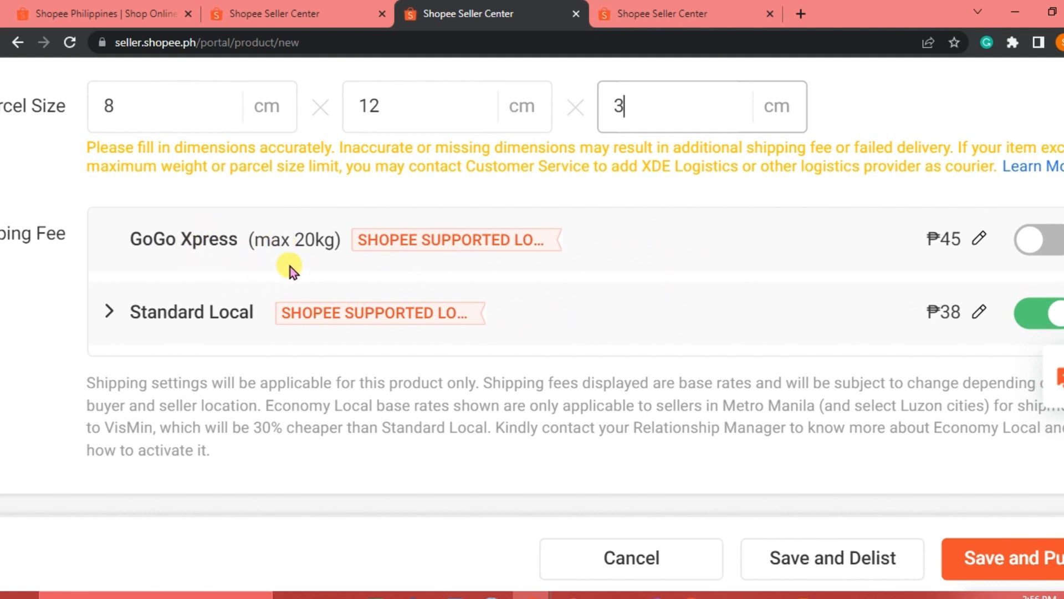
{"action": "mouse_move", "coordinate": [285, 277]}
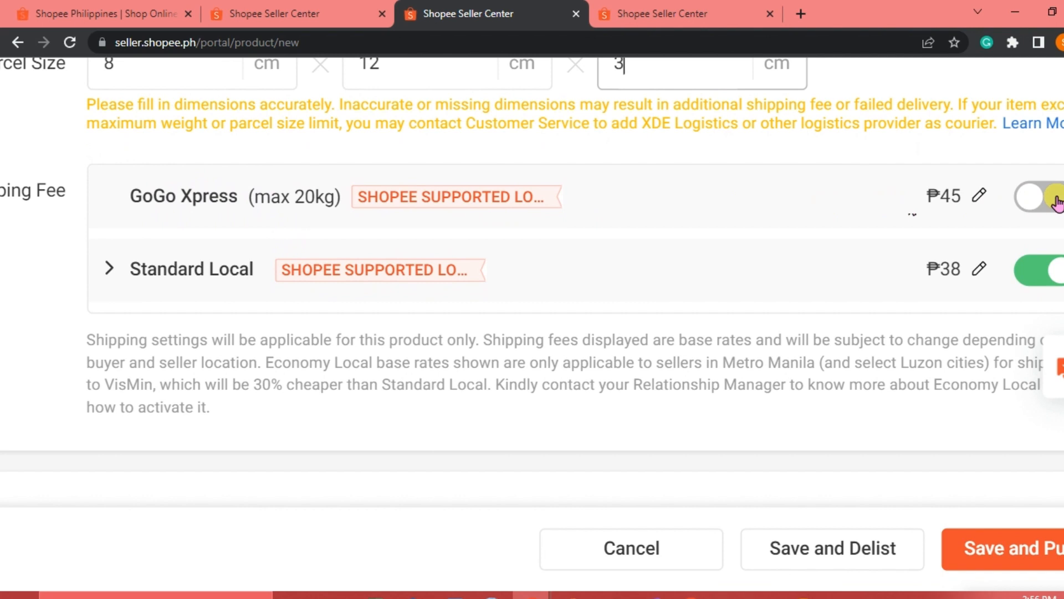
Switch on GoGo Xpress shipping alongside Standard Local
{"action": "left_click", "coordinate": [1032, 197]}
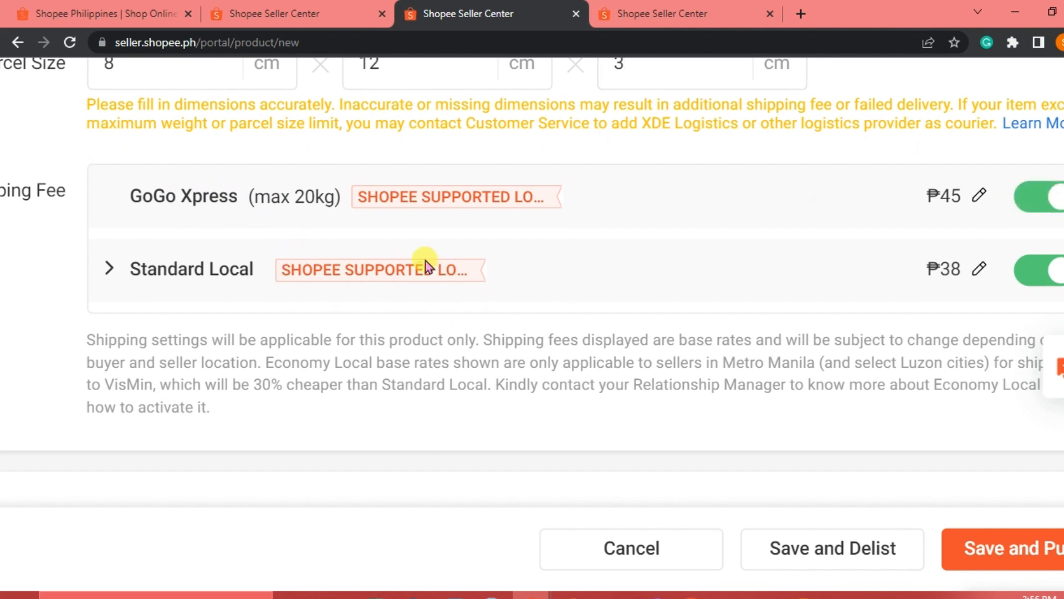
{"action": "mouse_move", "coordinate": [951, 204]}
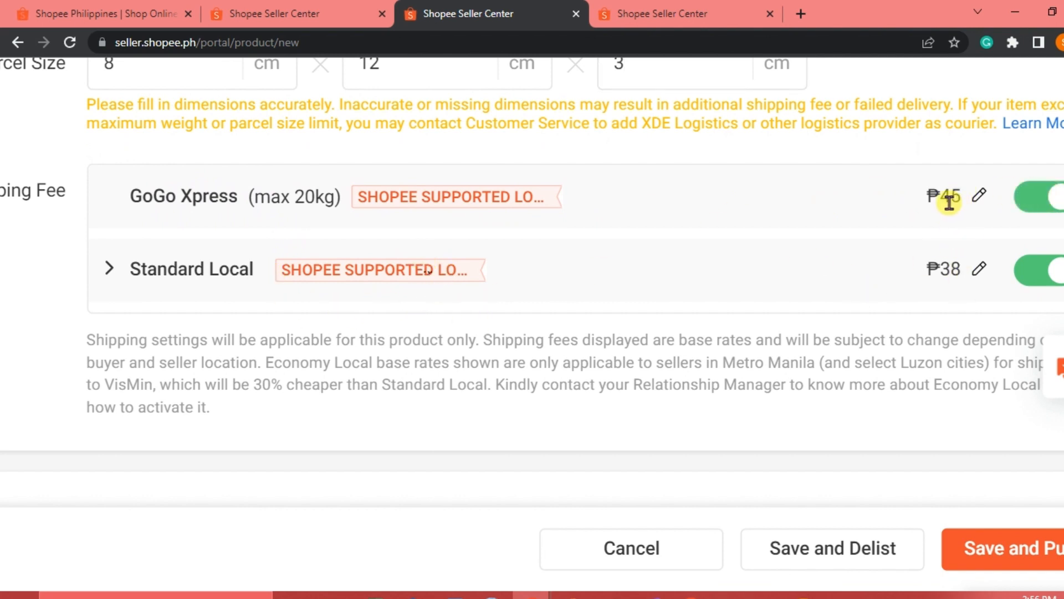
{"action": "scroll", "scroll_direction": "up", "scroll_amount": 3}
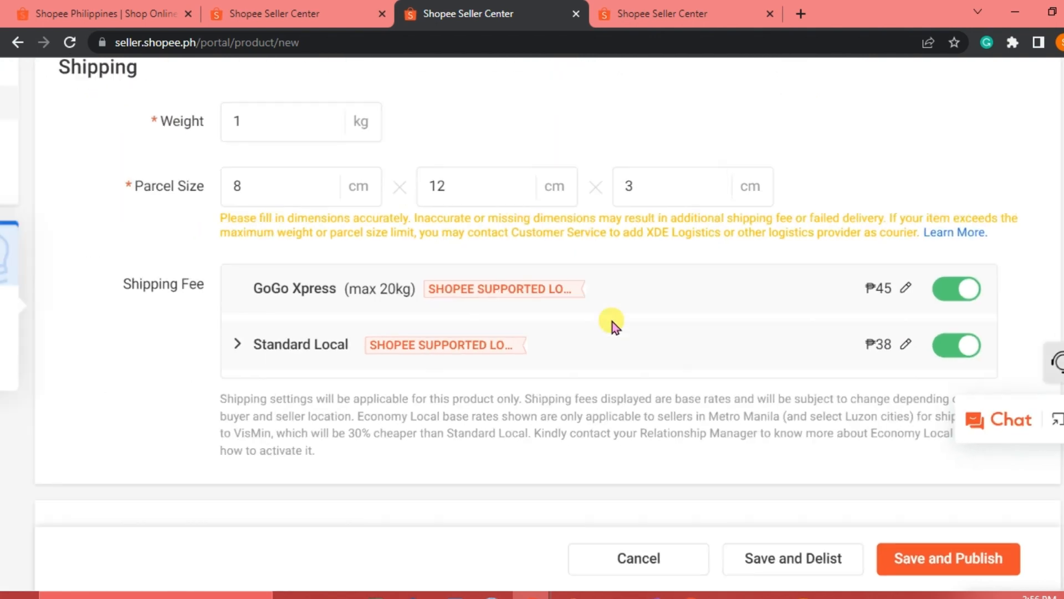
{"action": "scroll", "scroll_direction": "down", "scroll_amount": 3}
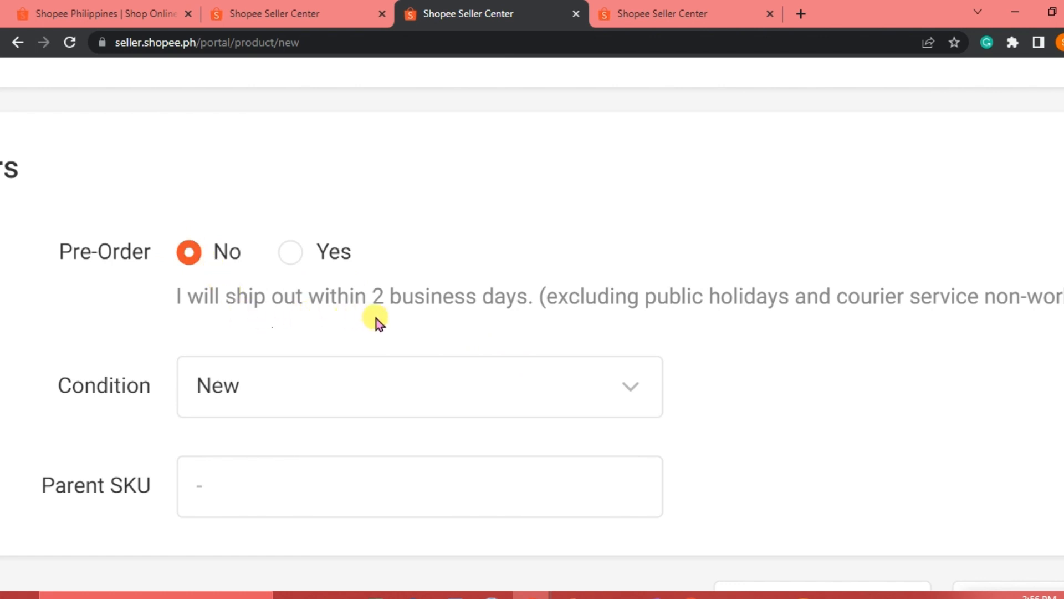
Set the jeans' condition to Used in the Others section
{"action": "scroll", "scroll_direction": "down", "scroll_amount": 3}
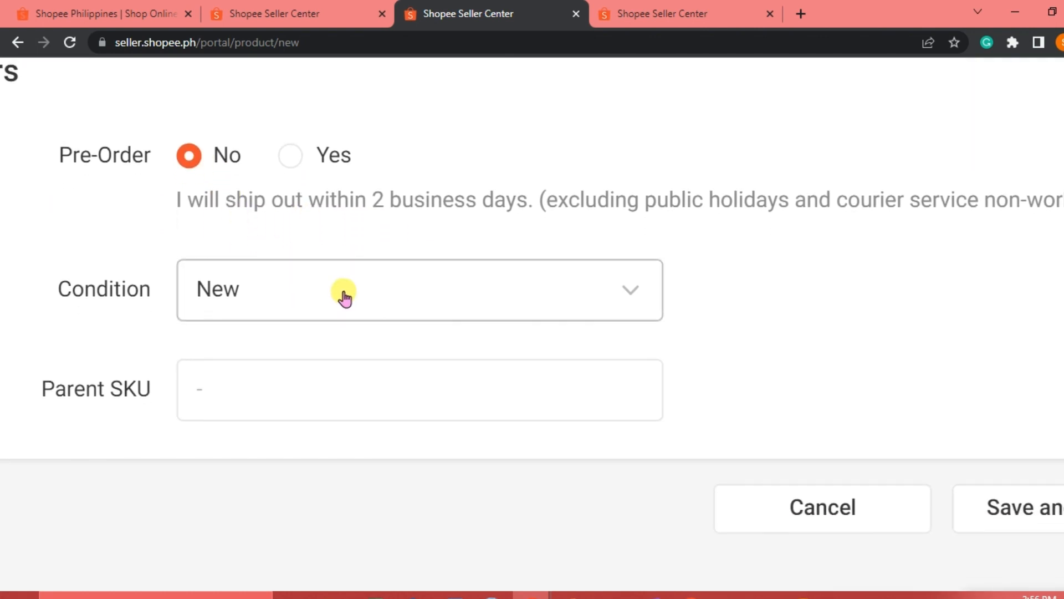
{"action": "left_click", "coordinate": [419, 289]}
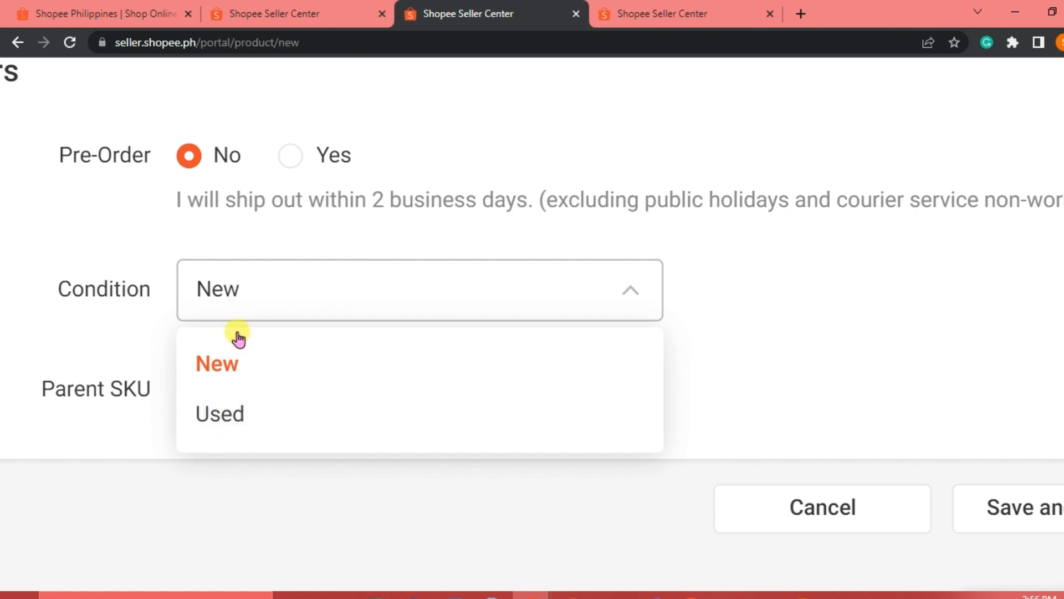
{"action": "left_click", "coordinate": [219, 414]}
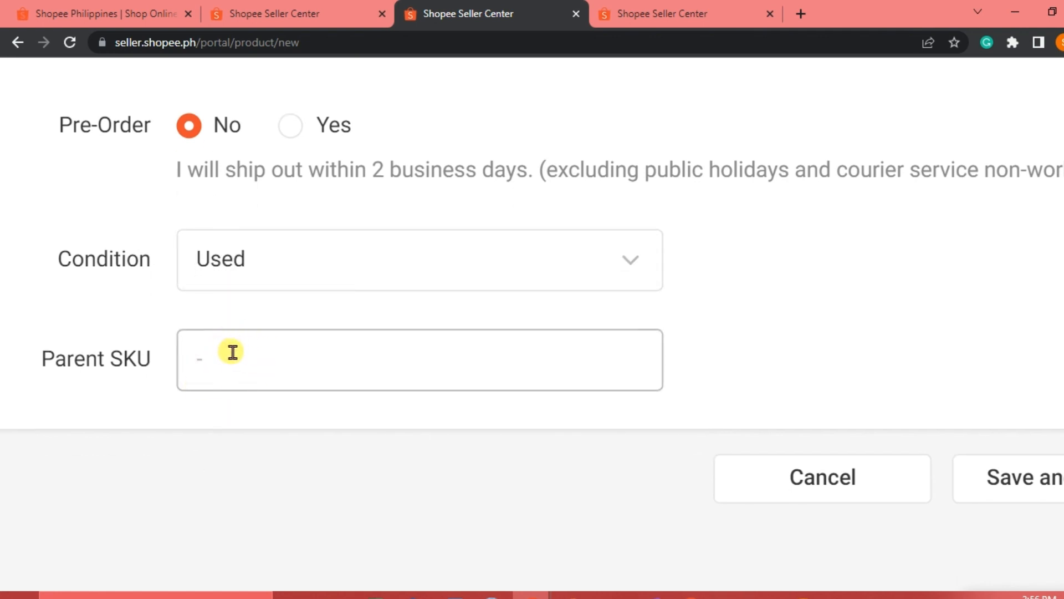
{"action": "scroll", "scroll_direction": "down", "scroll_amount": 3}
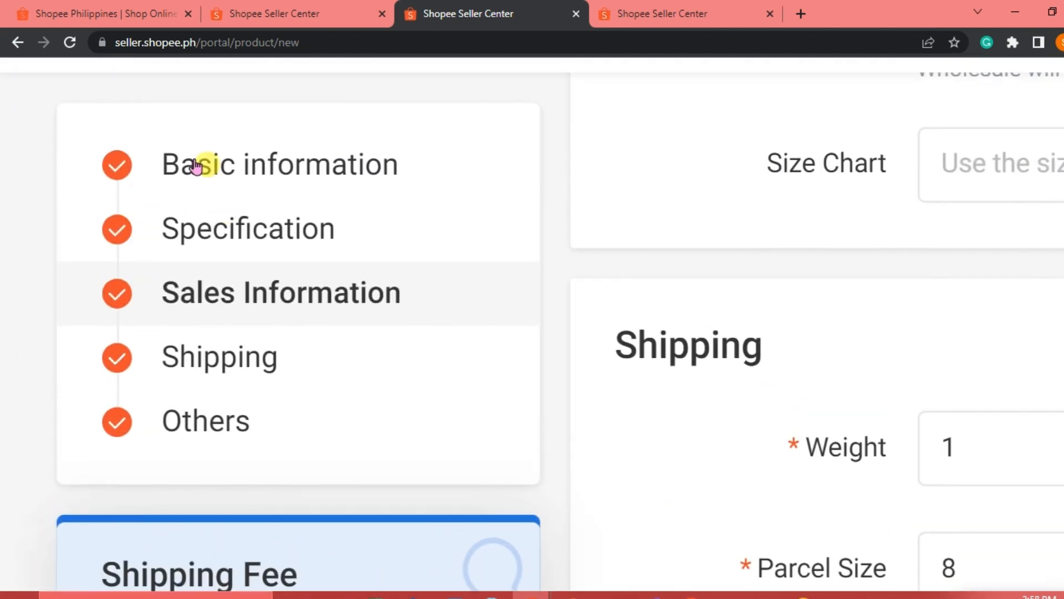
{"action": "mouse_move", "coordinate": [195, 250]}
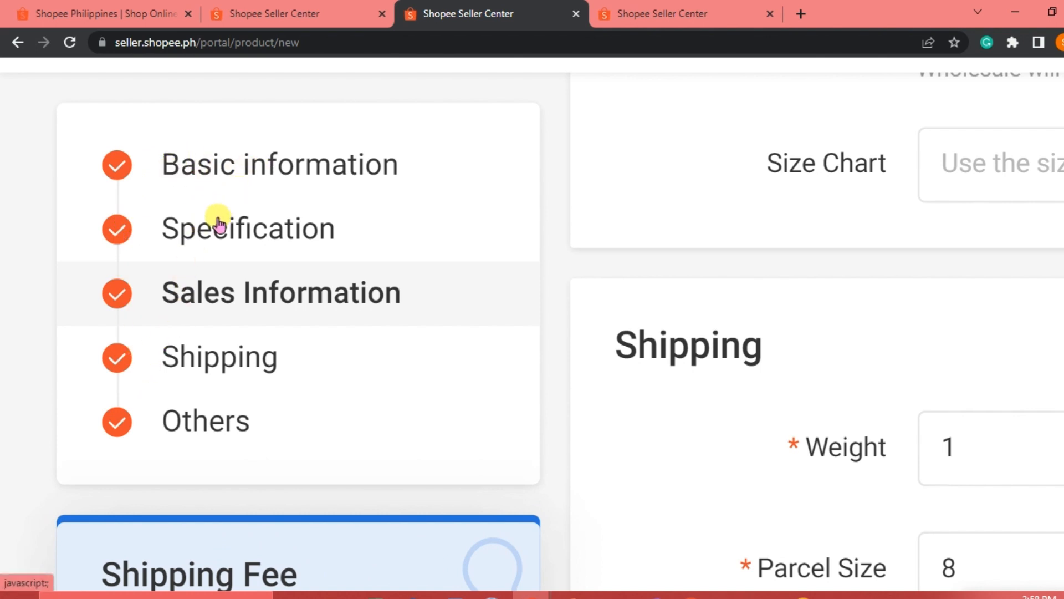
{"action": "mouse_move", "coordinate": [237, 358]}
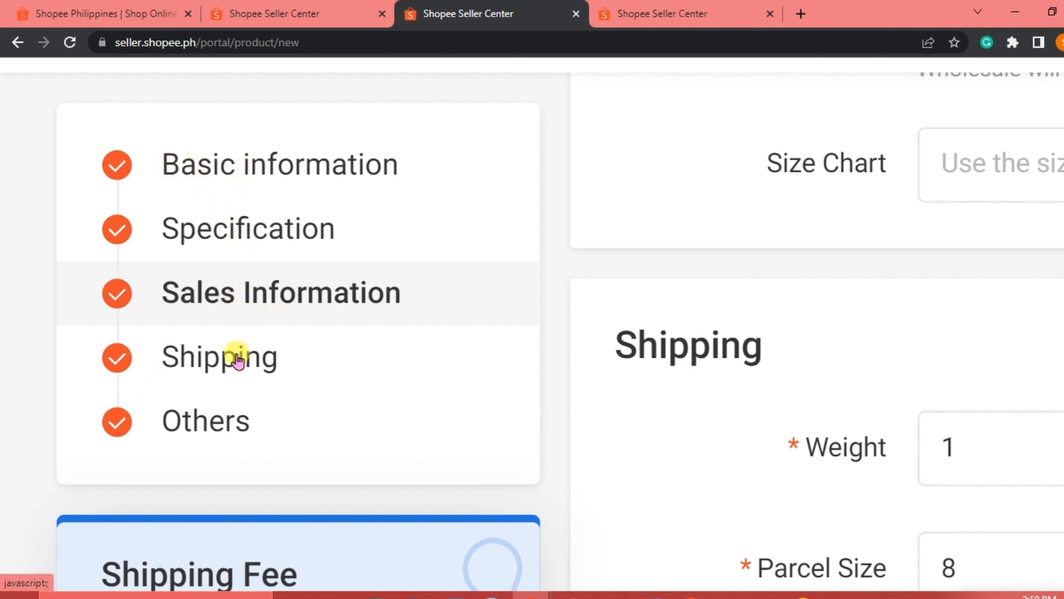
{"action": "mouse_move", "coordinate": [237, 410]}
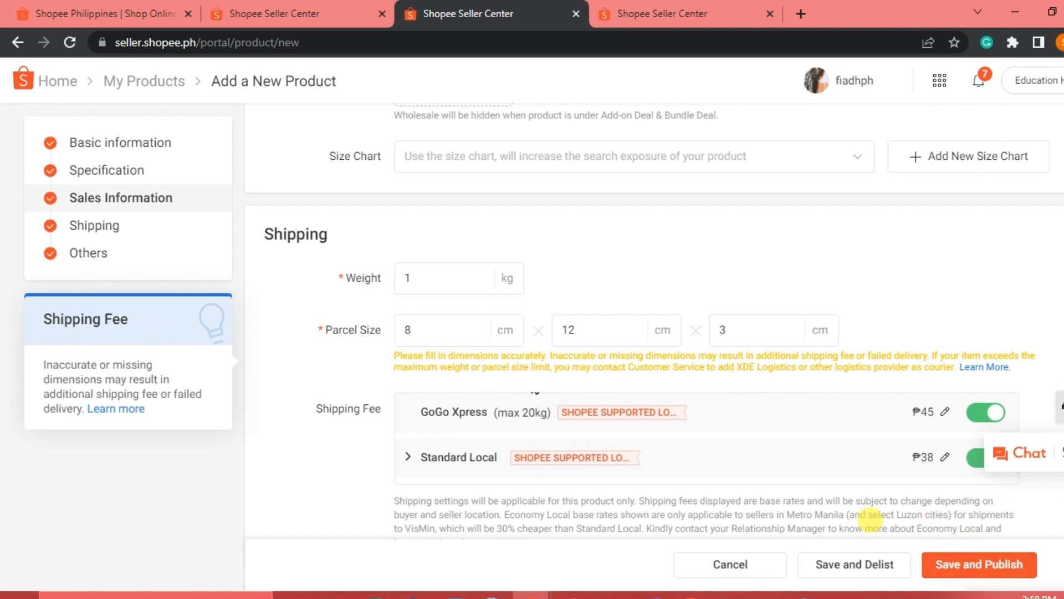
{"action": "mouse_move", "coordinate": [872, 520]}
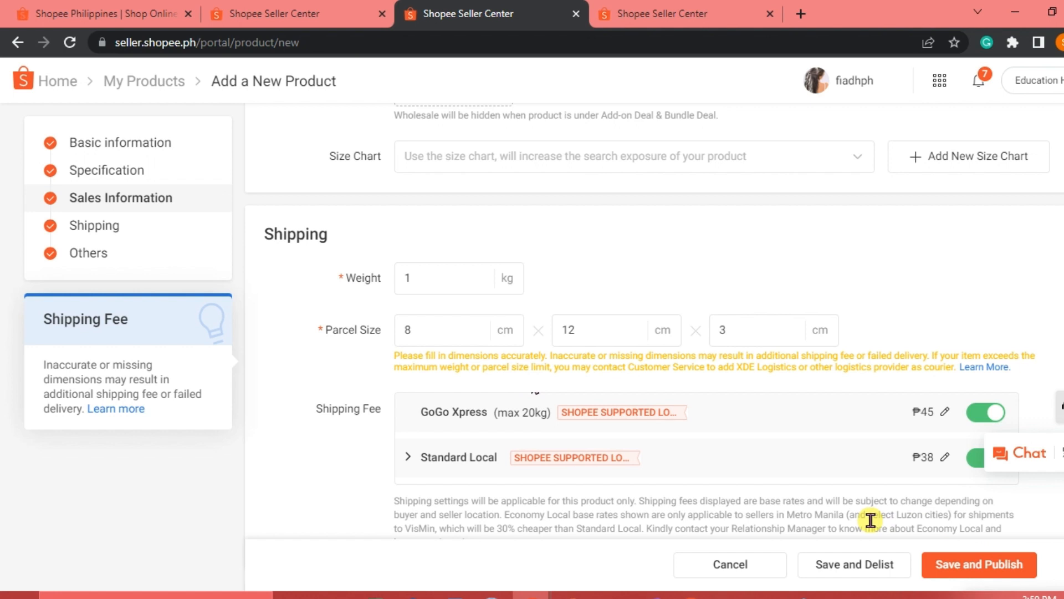
{"action": "mouse_move", "coordinate": [421, 213]}
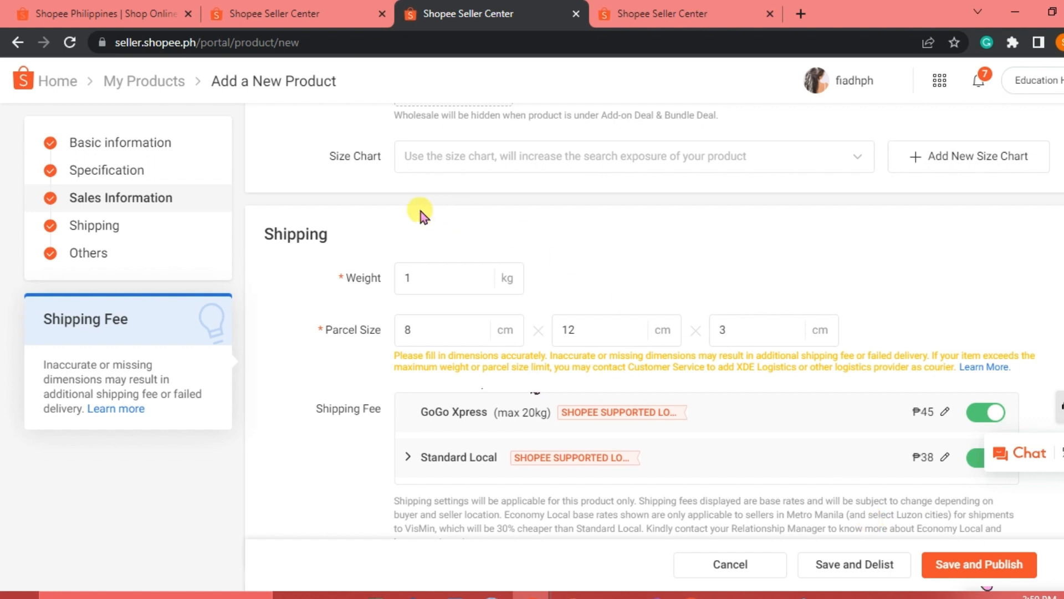